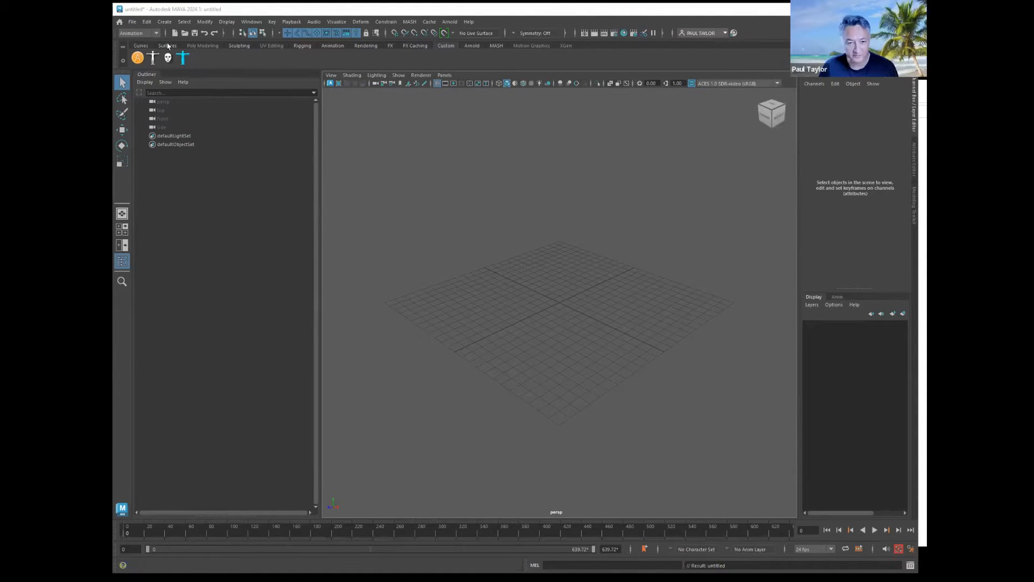
Reference RIG_RaeClothes.ma into the scene via the Reference Editor's Create Reference
left_click(131, 21)
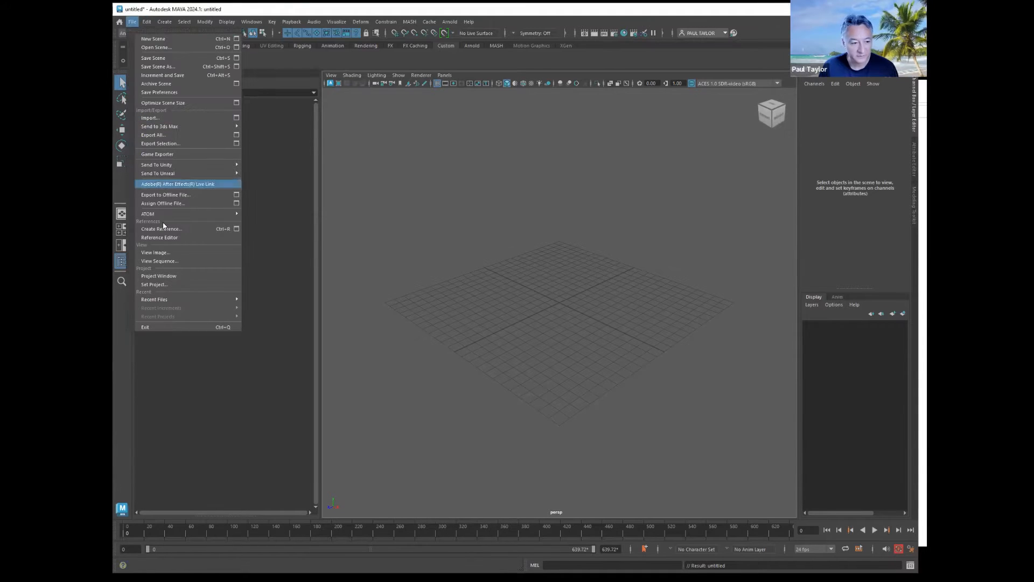
mouse_move(160, 237)
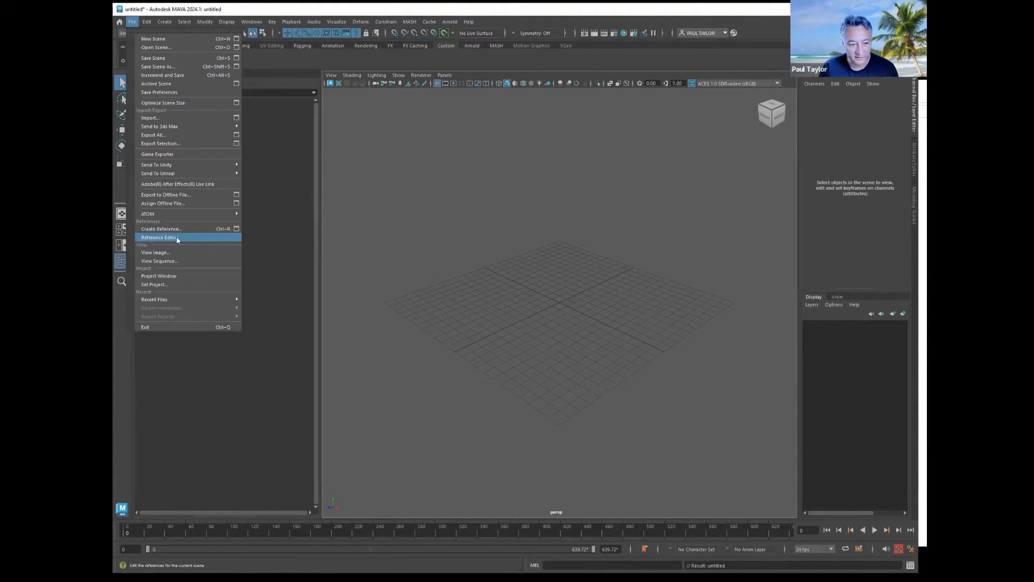
mouse_move(155, 46)
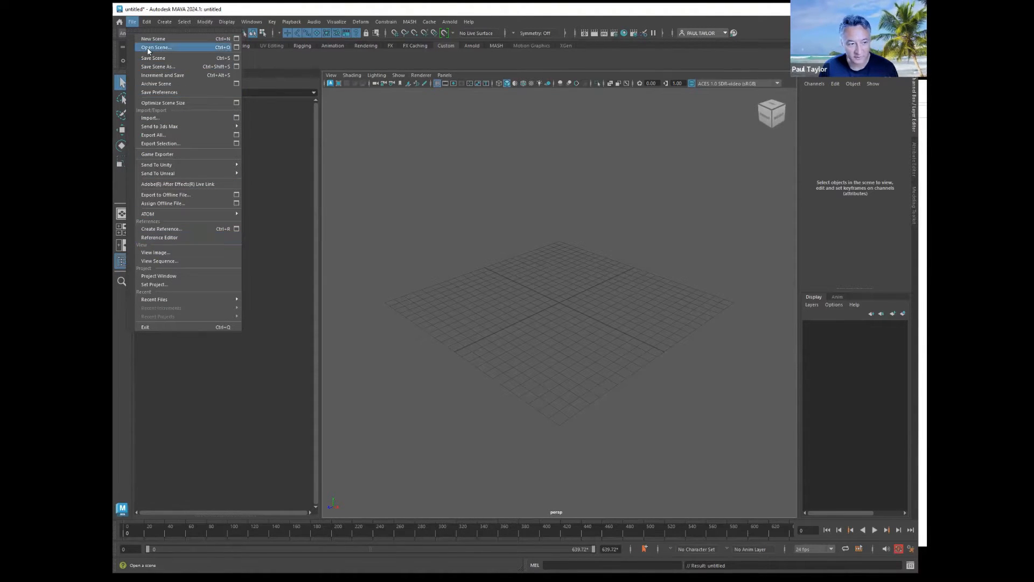
left_click(160, 237)
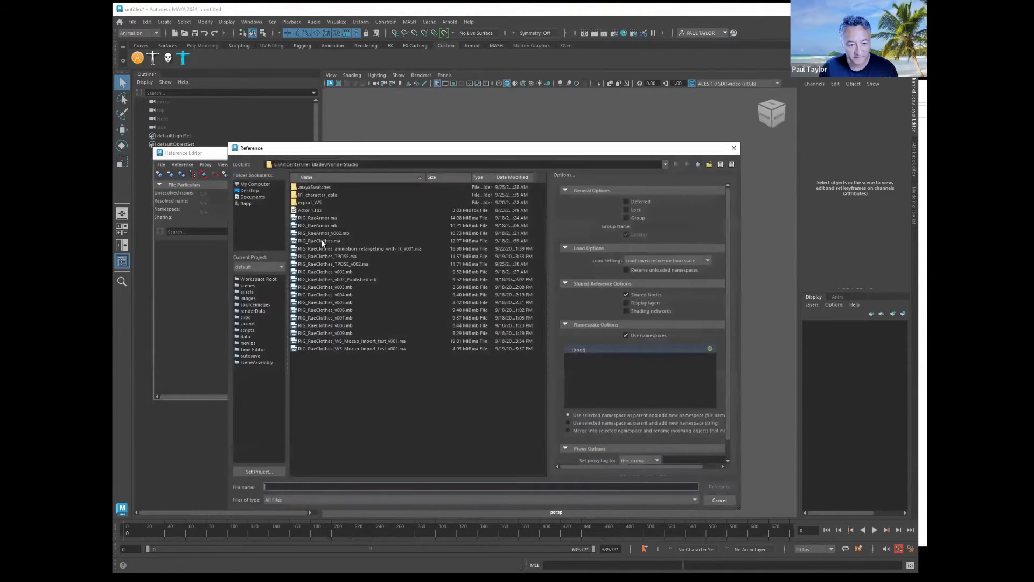
left_click(324, 240)
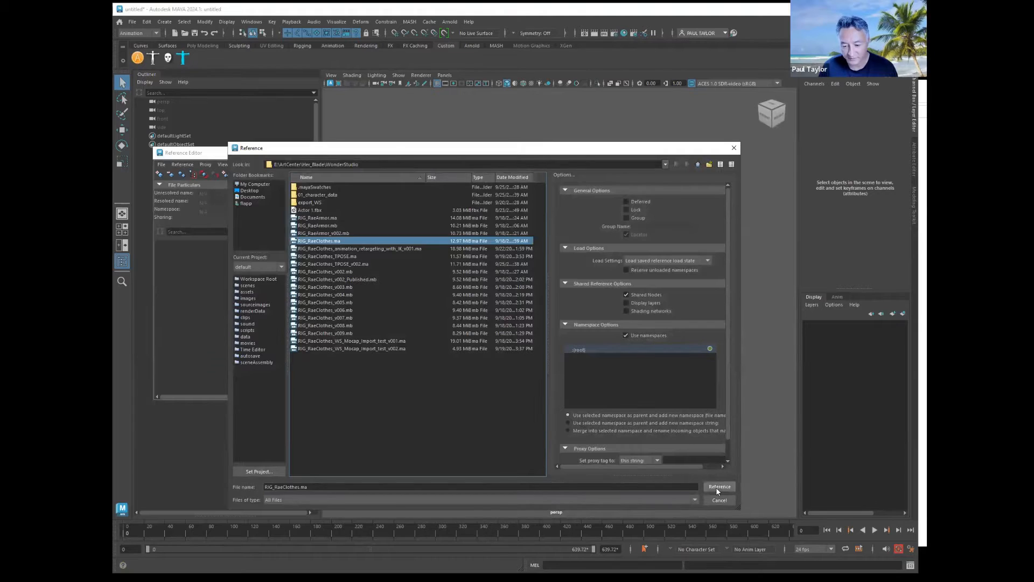
left_click(718, 487)
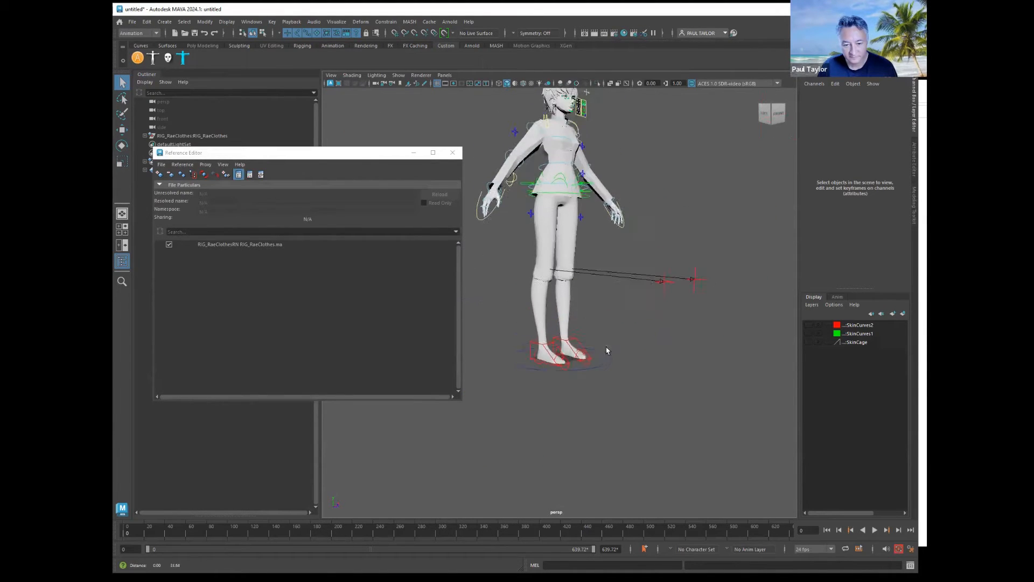
Close the Reference Editor and browse into Documents > maya > scripts > animation_retargeting_tool_1.2.0
left_click(454, 152)
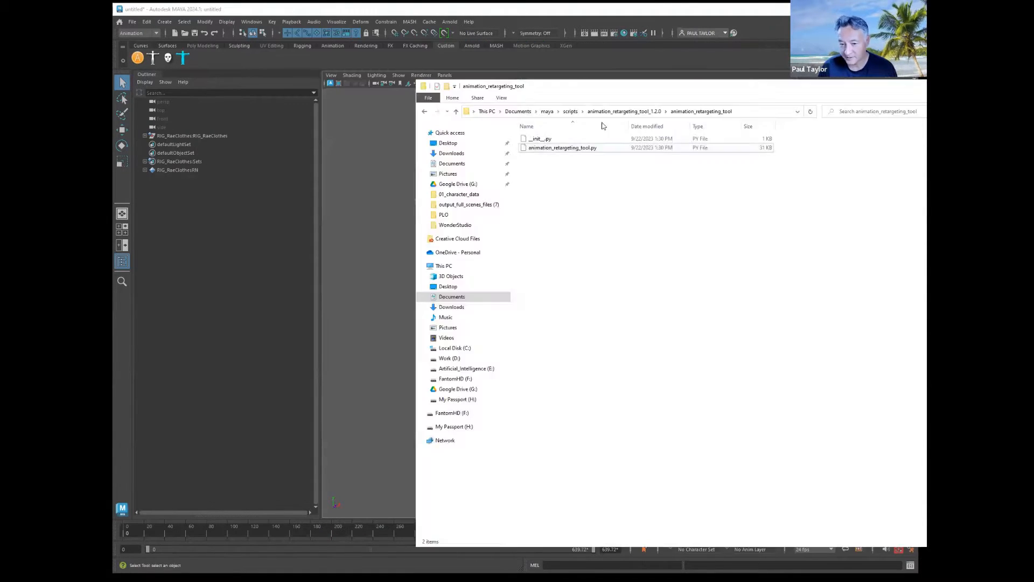
left_click(570, 111)
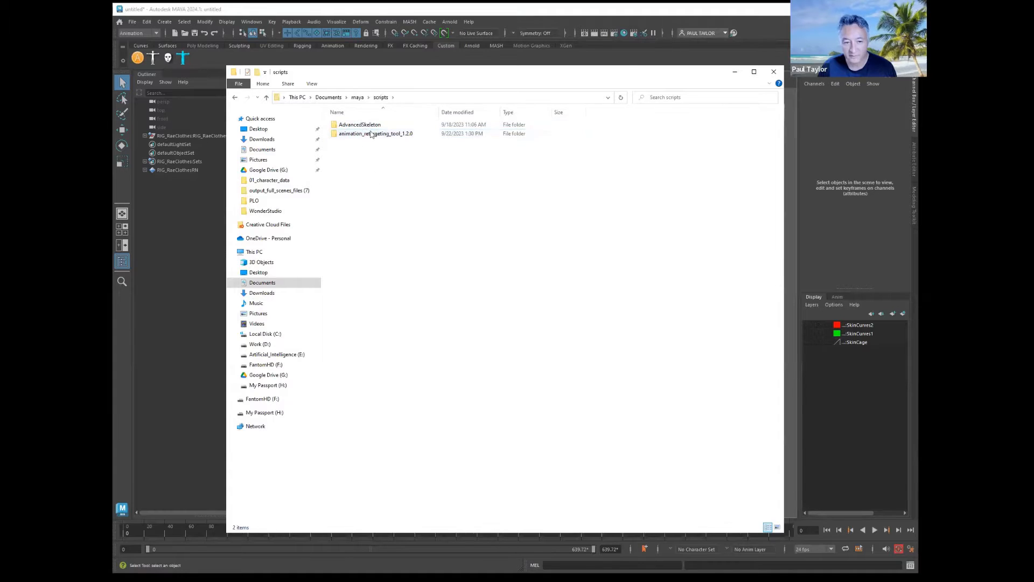
left_click(375, 133)
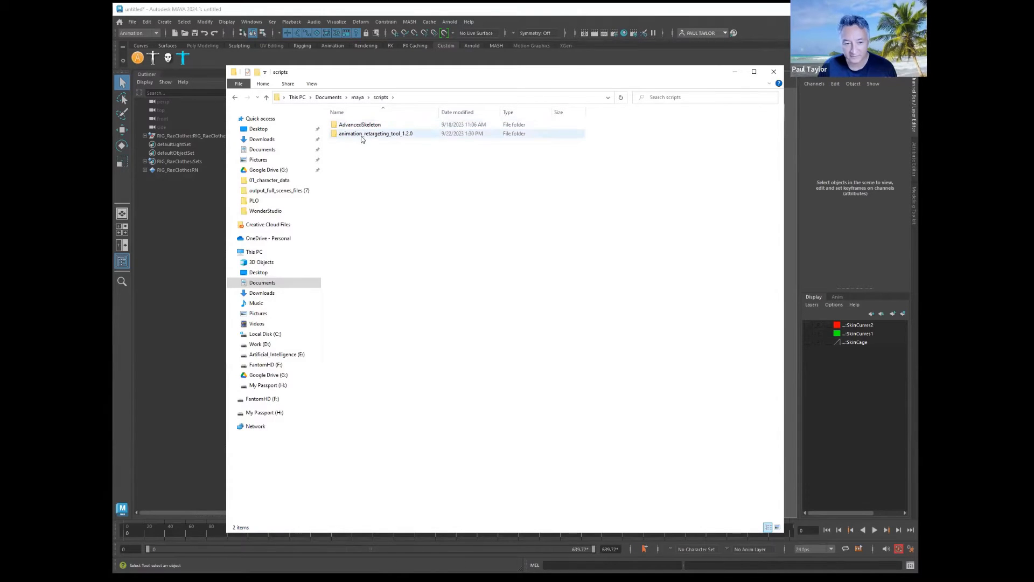
double_click(375, 134)
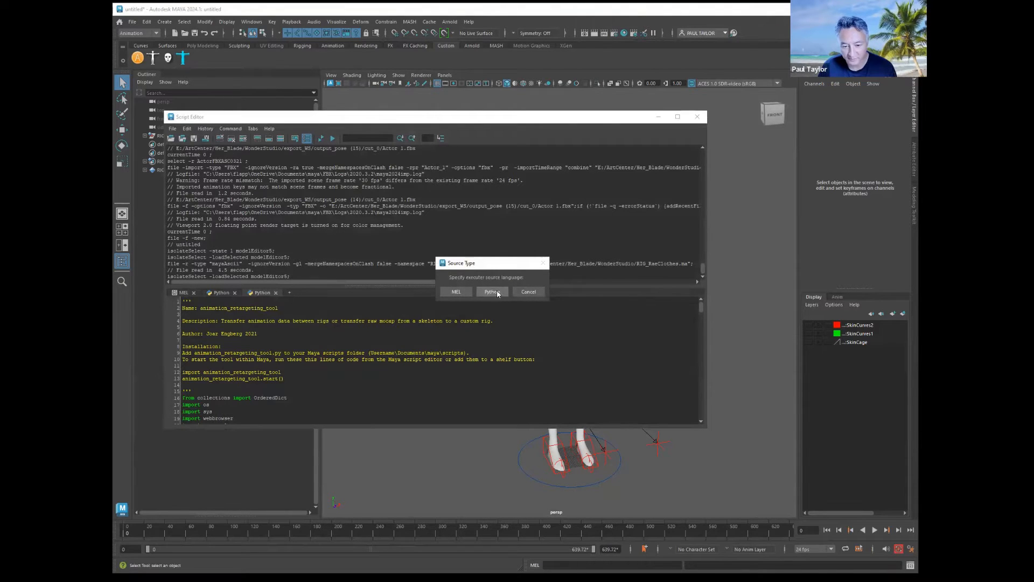
Run animation_retargeting_tool.py as Python in the Script Editor and move the tool window aside
left_click(491, 292)
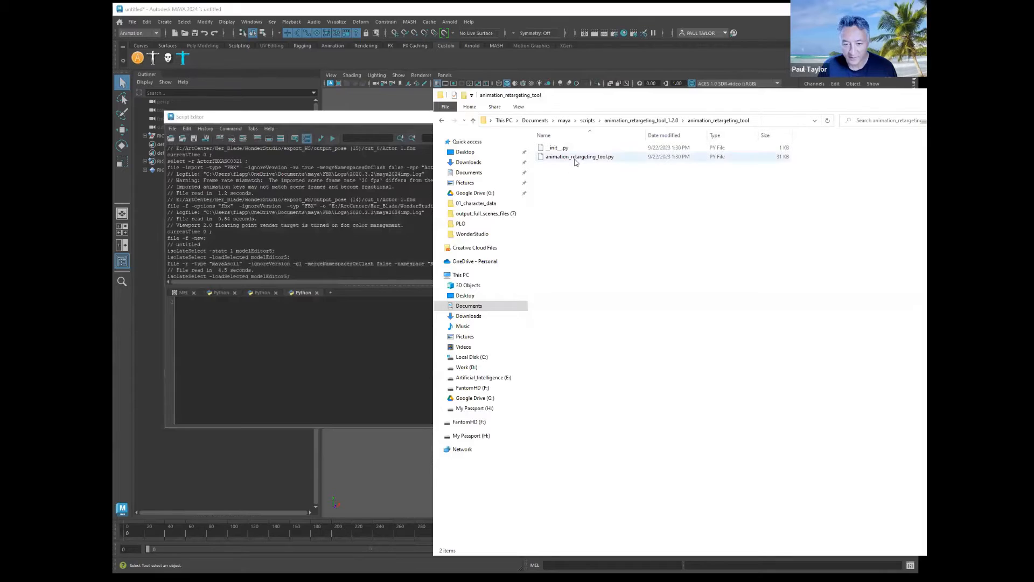
left_click(580, 156)
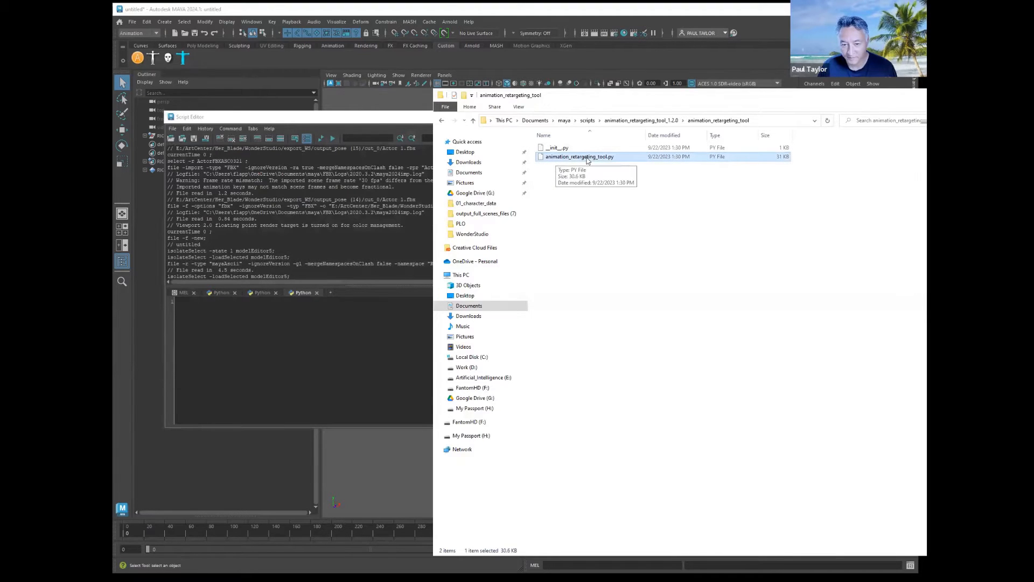
left_click_drag(579, 156, 348, 334)
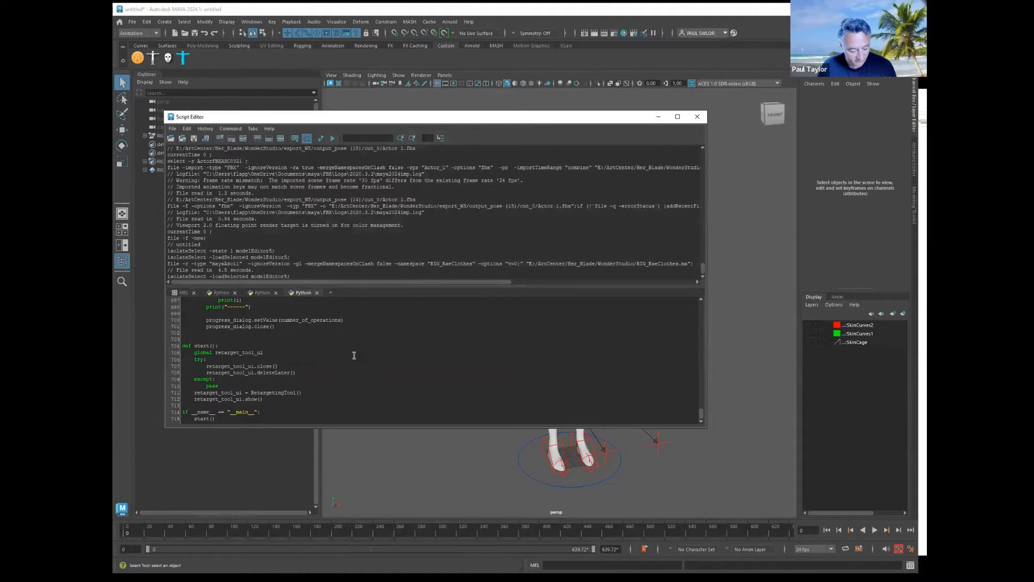
left_click(230, 129)
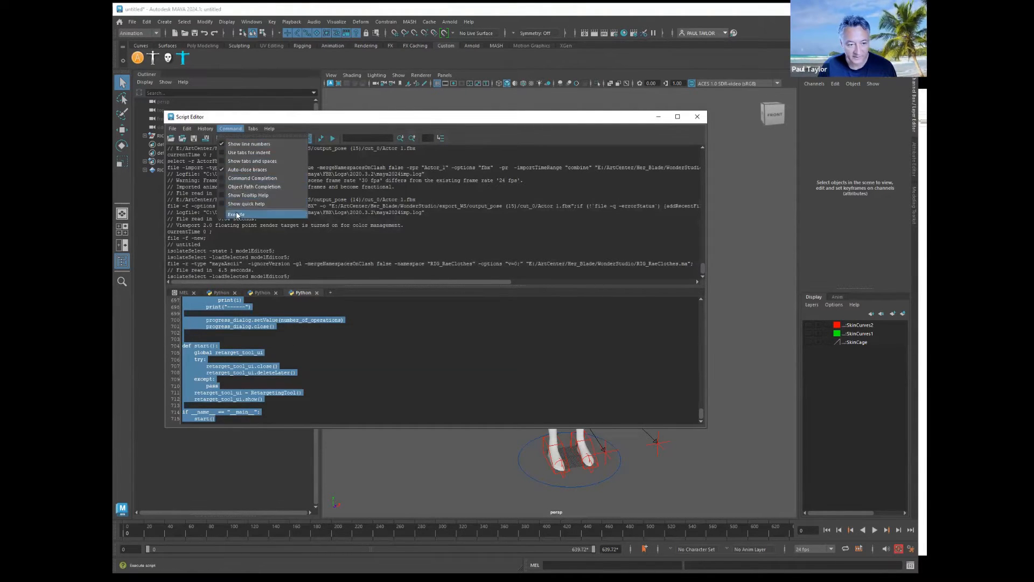
left_click(236, 213)
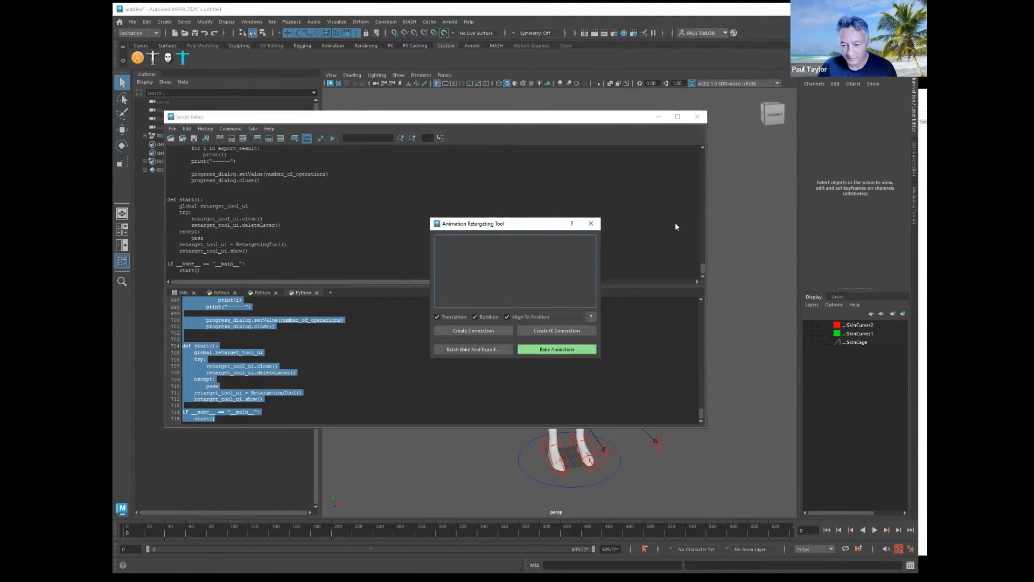
left_click_drag(473, 223, 676, 207)
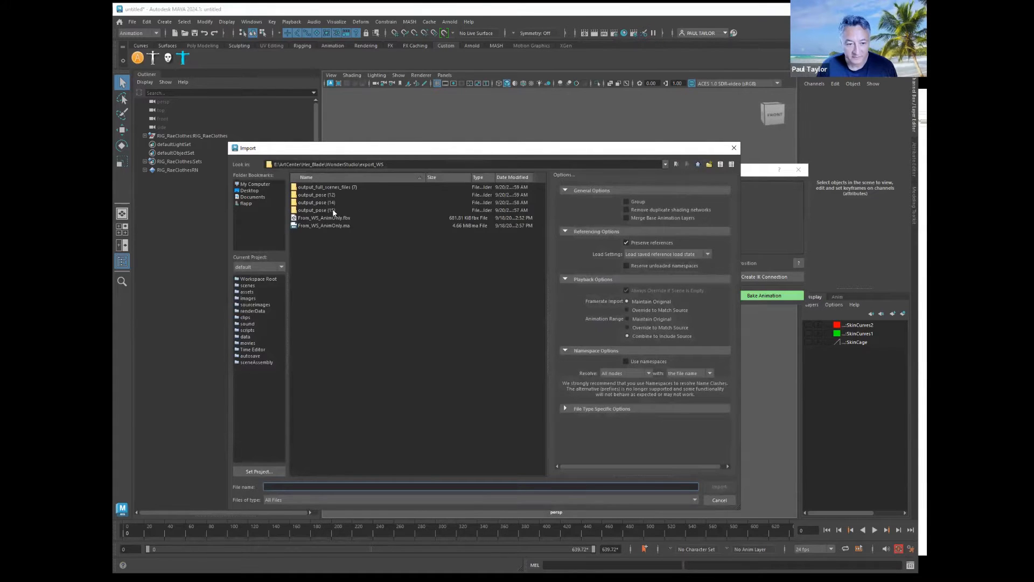
Import Actor 1.fbx from the output_pose folder and set scene playback to 30 fps
double_click(316, 211)
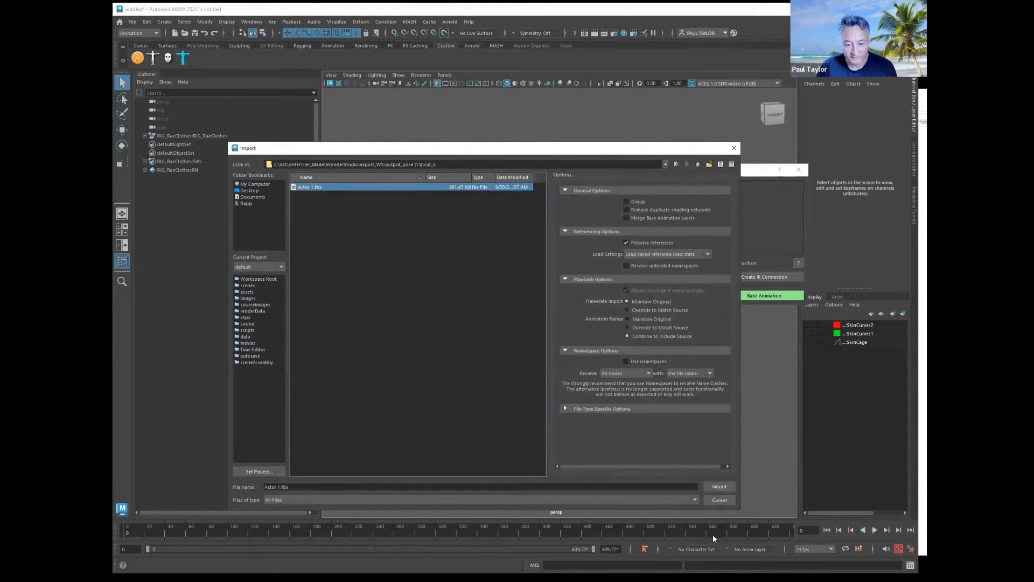
left_click(719, 486)
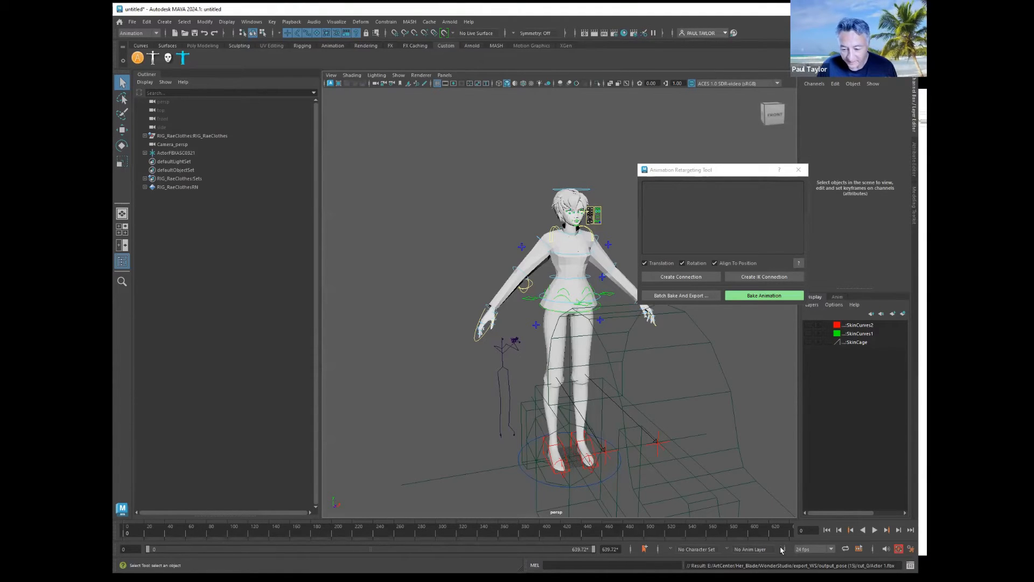
left_click(814, 548)
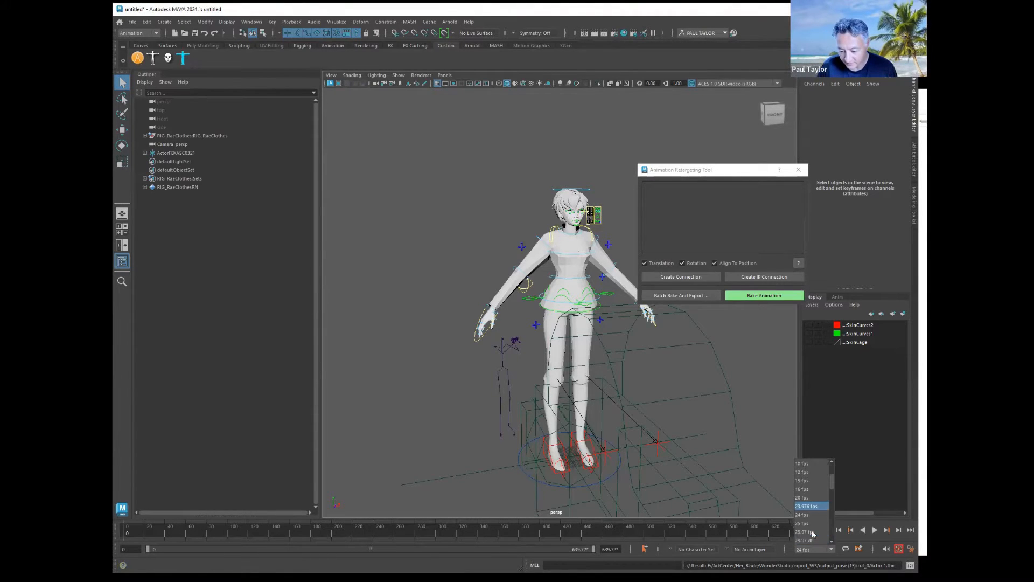
left_click(803, 539)
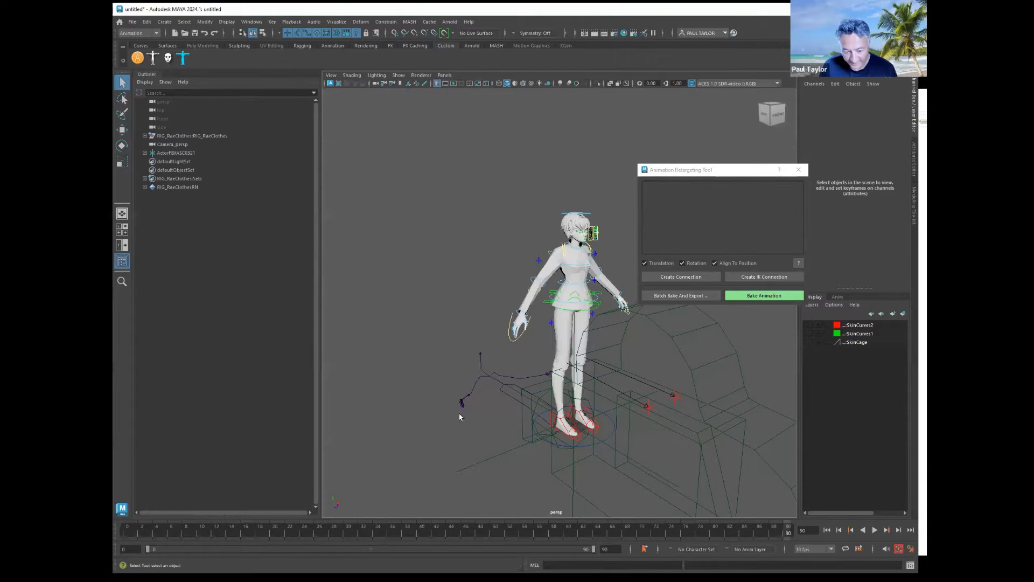
mouse_move(501, 442)
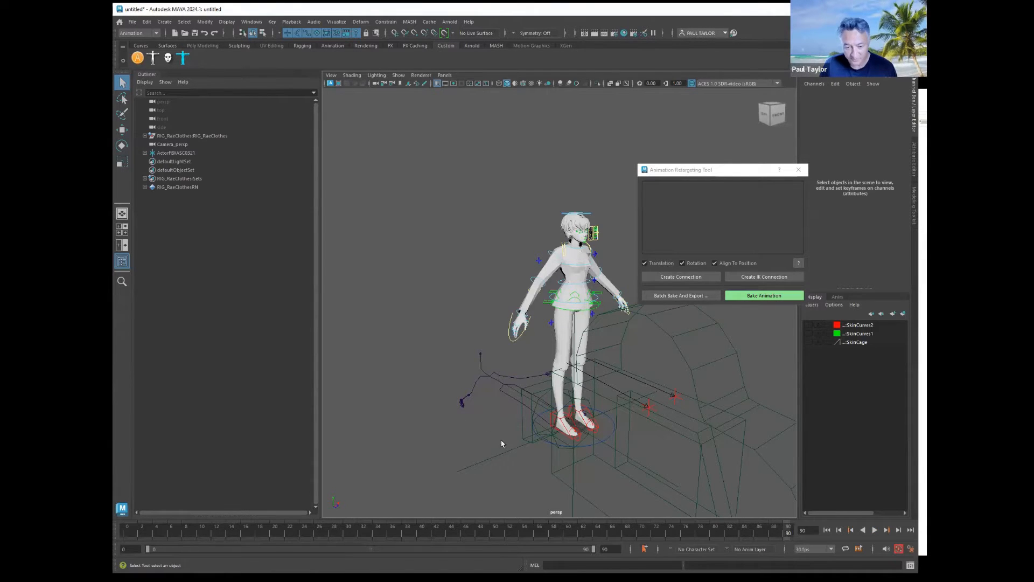
Select the ActorFBXASC0321 skeleton, toggle Auto Keyframe and adjust its Rotate X to stand it upright
left_click(175, 152)
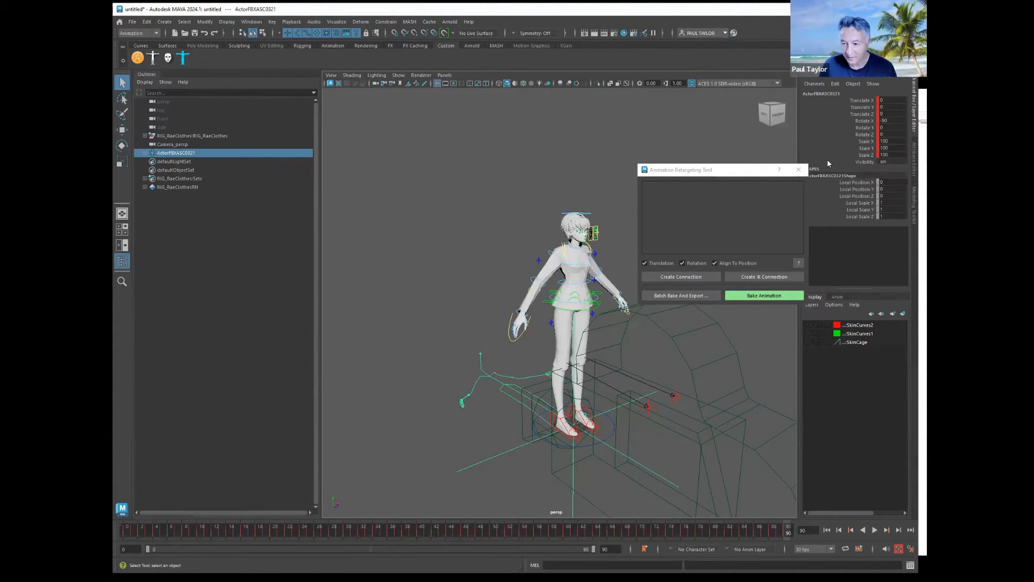
left_click(897, 549)
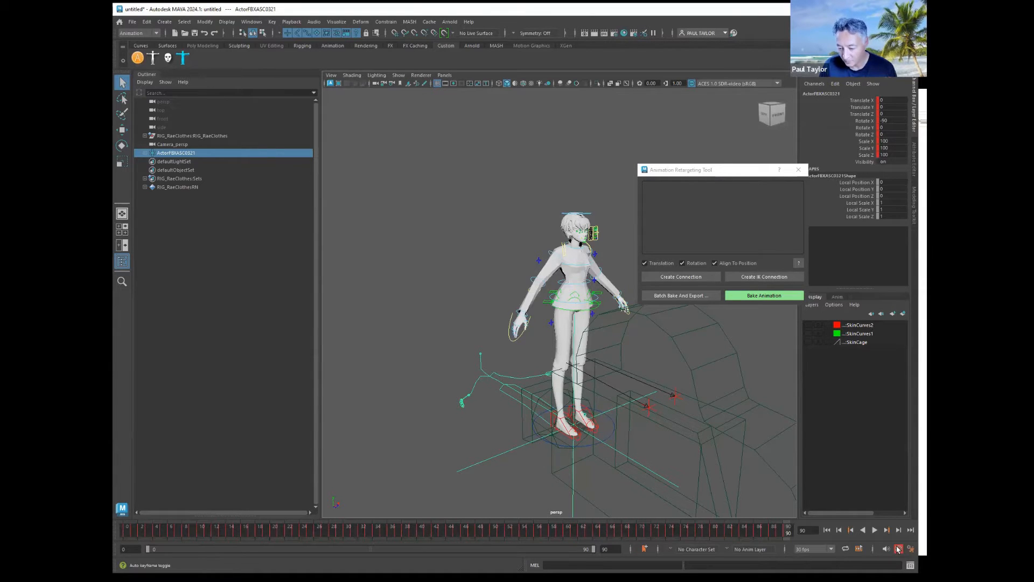
mouse_move(897, 548)
type("0")
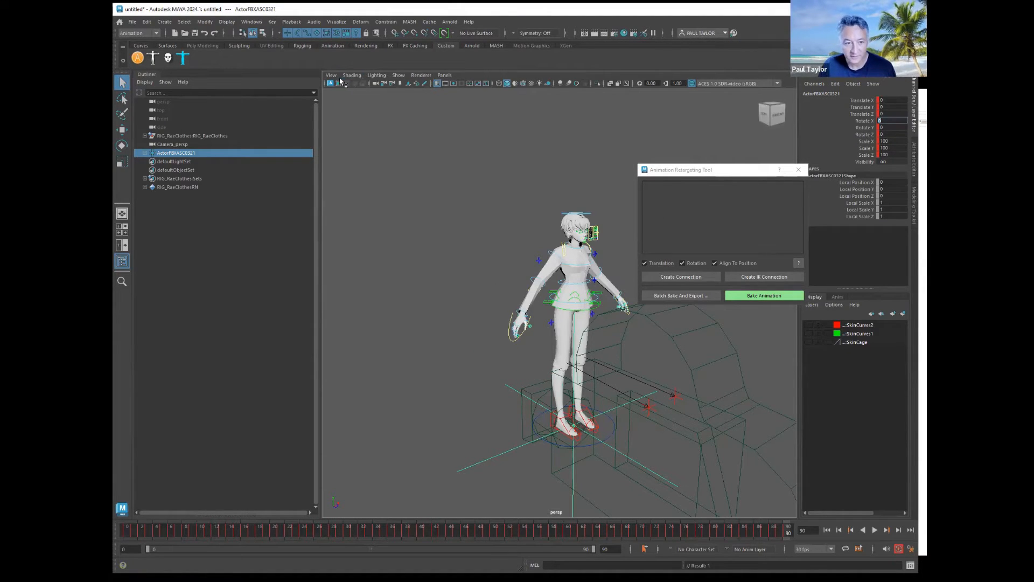
left_click(352, 75)
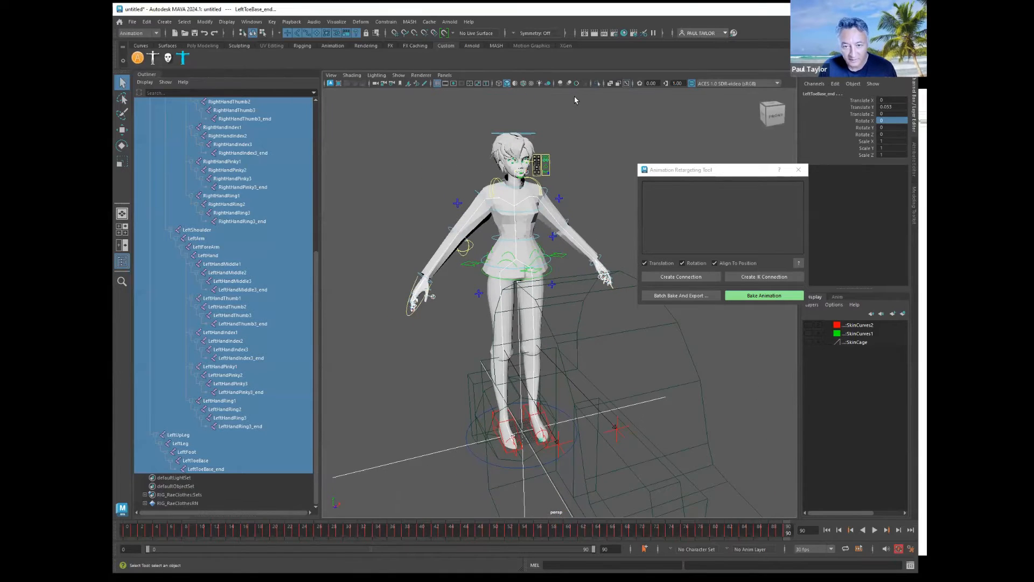
mouse_move(578, 83)
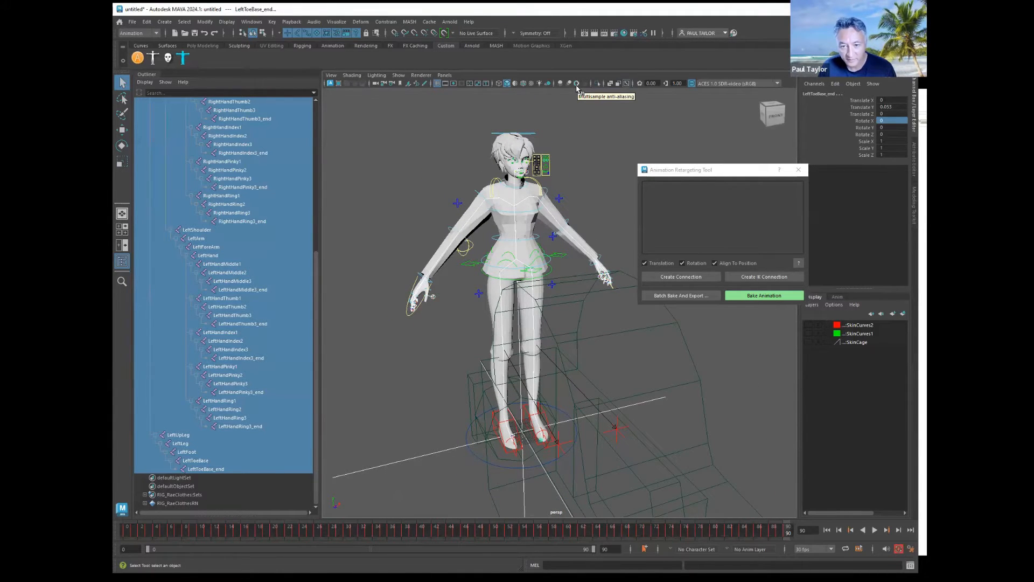
mouse_move(601, 100)
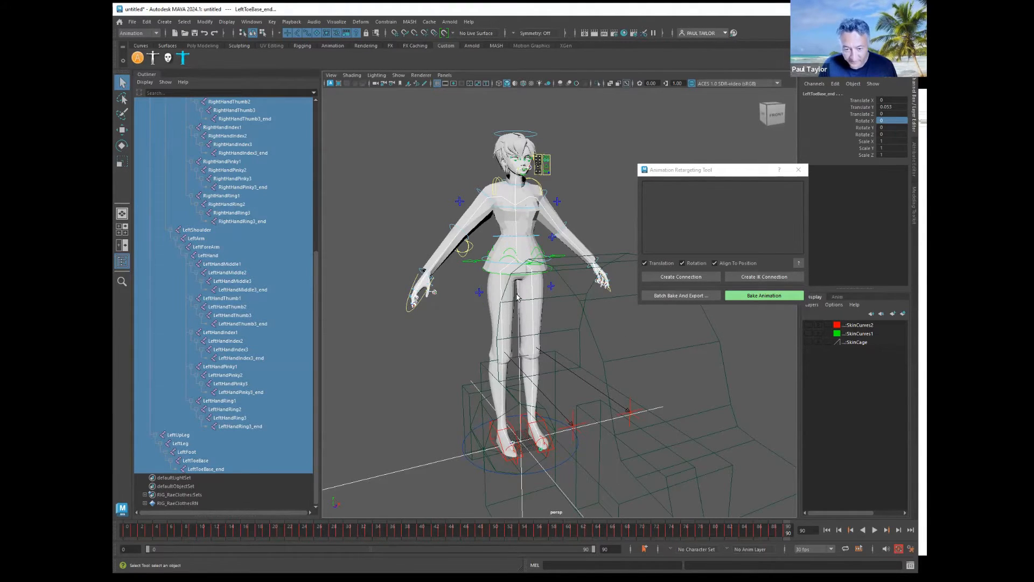
mouse_move(396, 214)
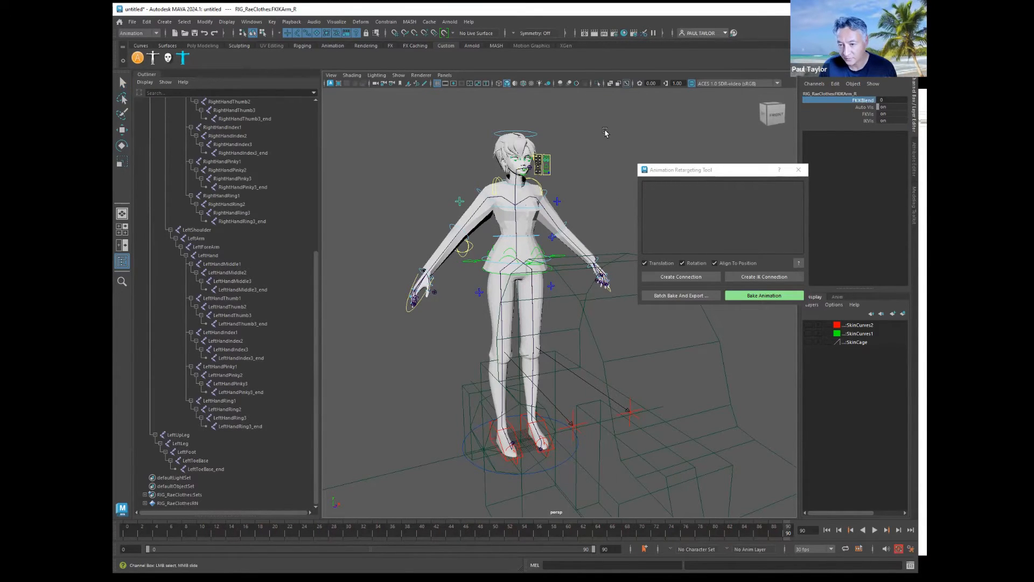
mouse_move(597, 128)
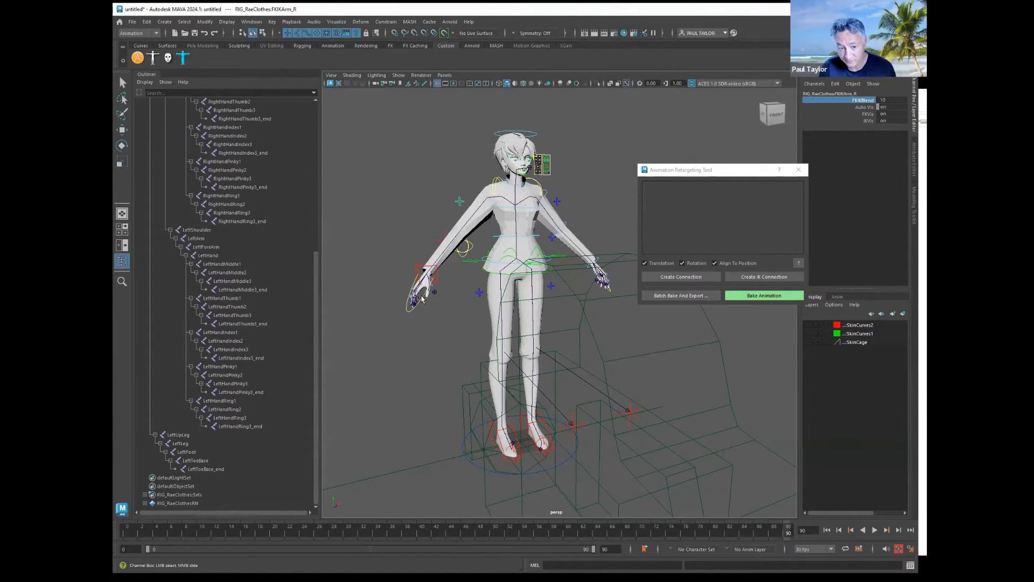
Set FKIKBlend to 10 on the FKIKArm_R control so the right arm uses IK
left_click(423, 270)
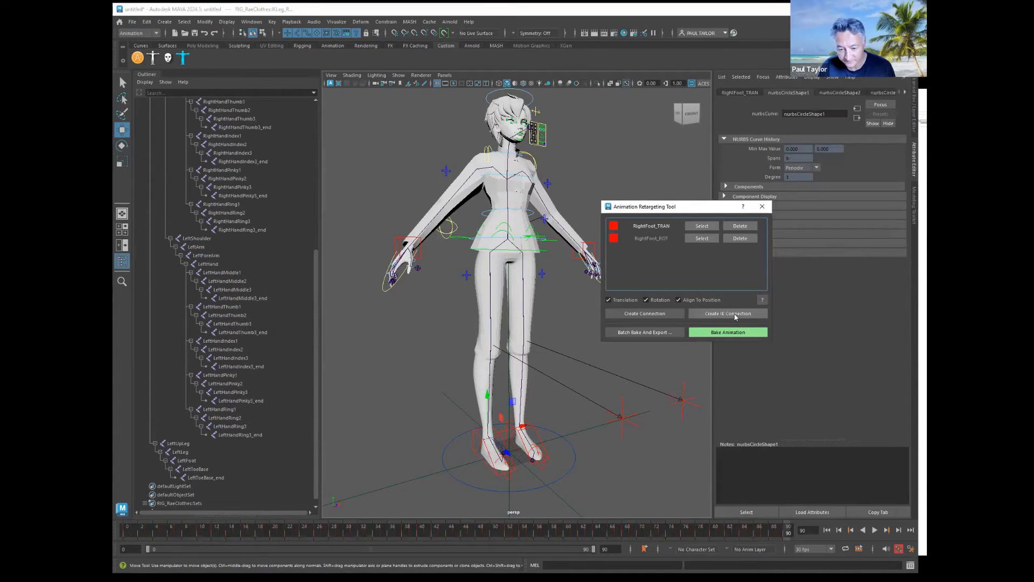
Create an IK connection for the right foot and pick the rig's foot control for the next link
left_click(728, 312)
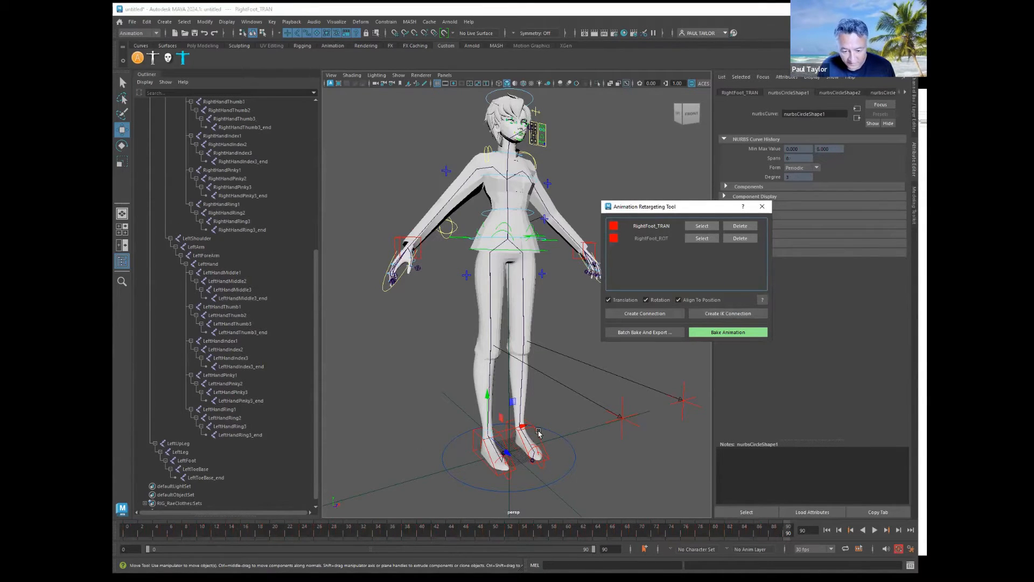
left_click(186, 460)
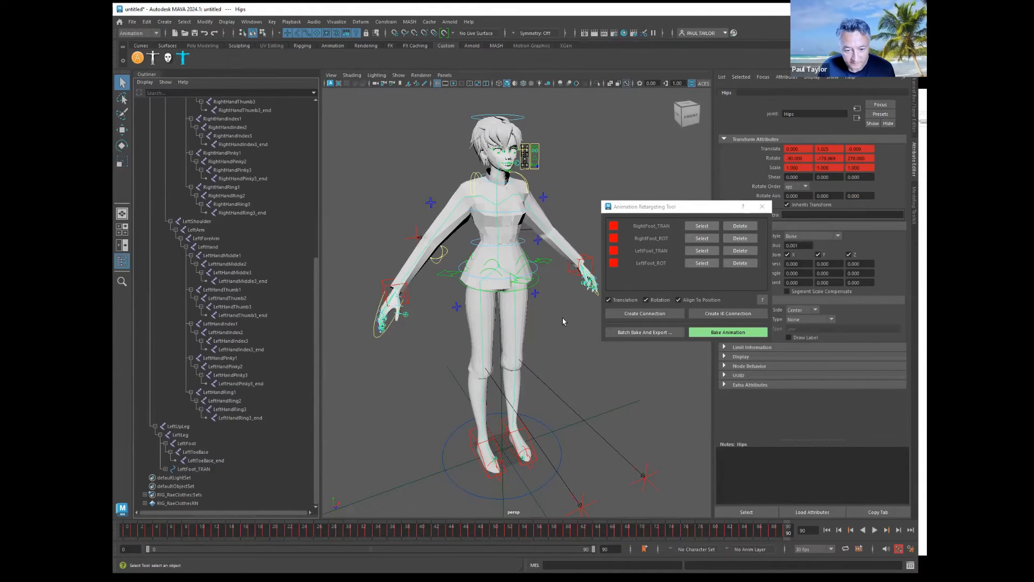
mouse_move(498, 264)
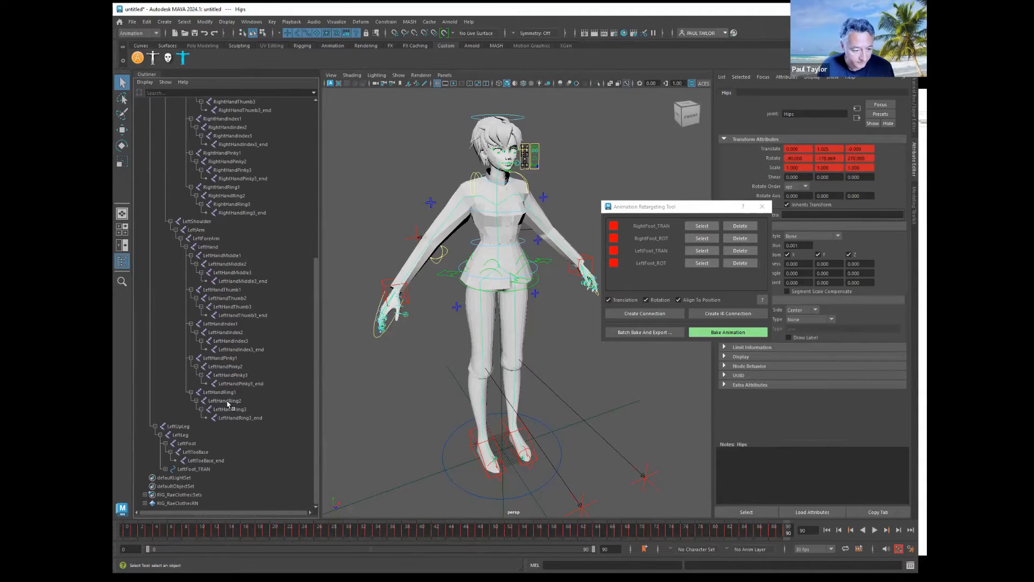
Select the mocap Hips with RootX_M and enable Rotation and Align To Position for the link
left_click(167, 161)
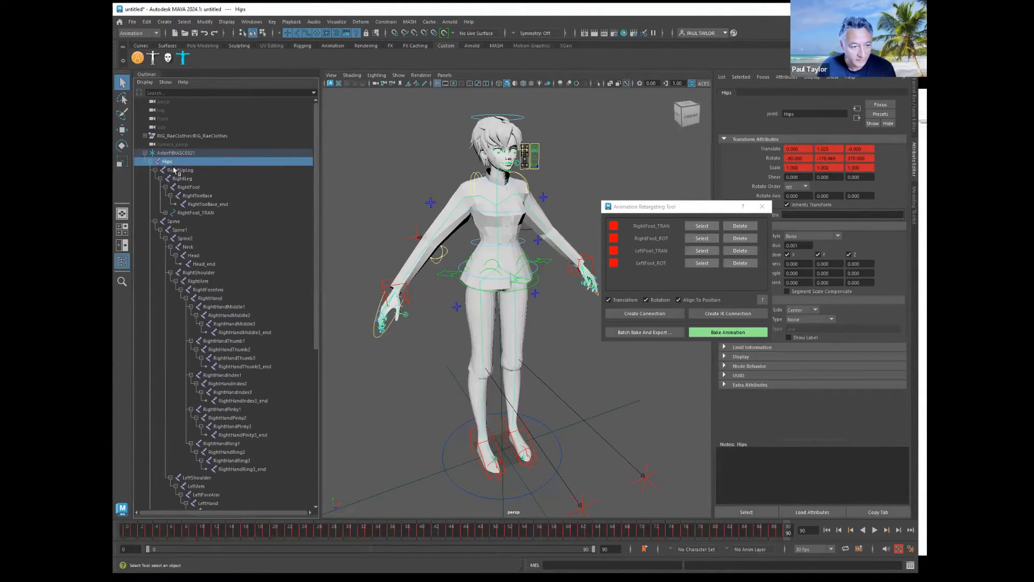
mouse_move(547, 266)
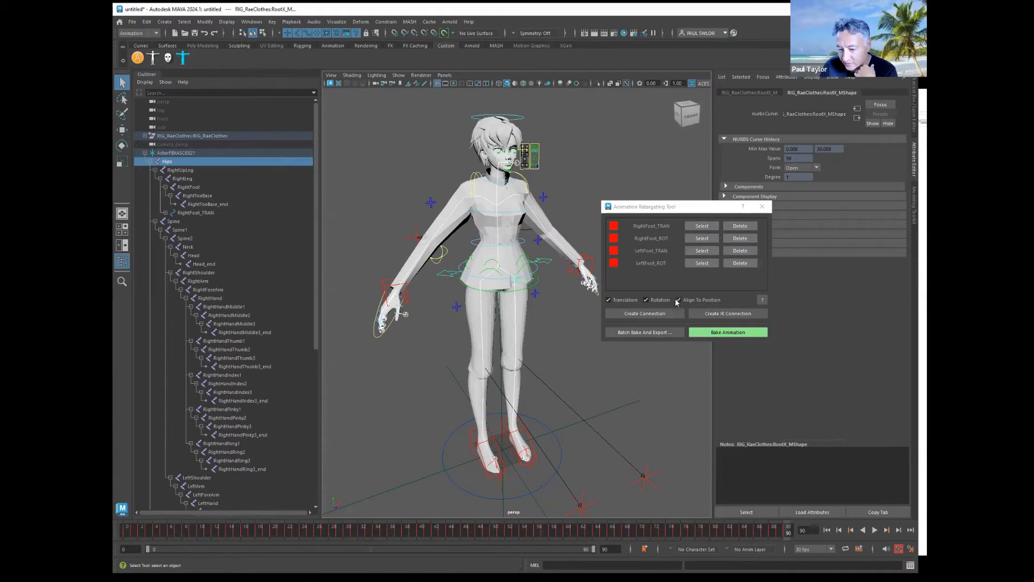
left_click(677, 299)
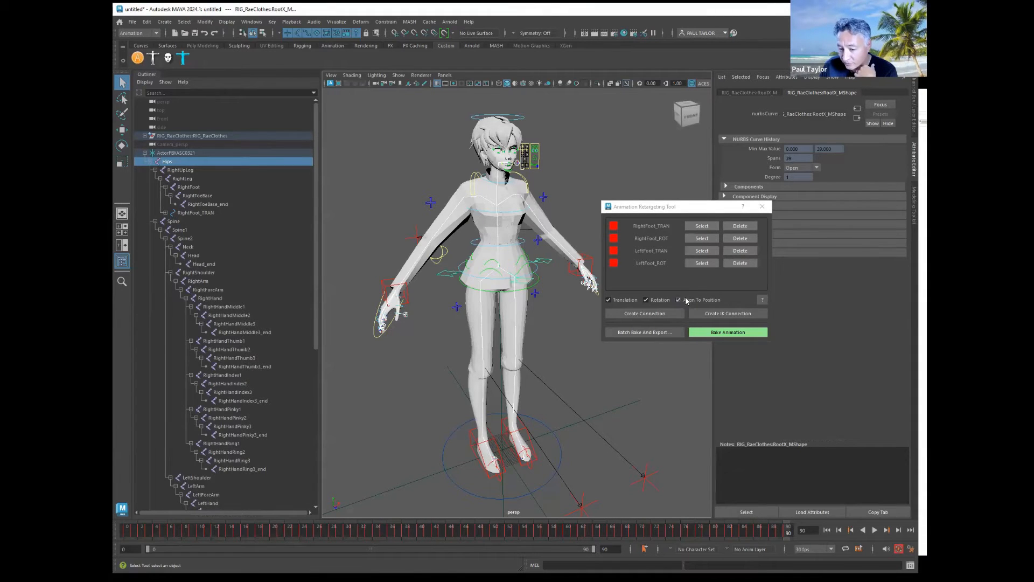
left_click(679, 300)
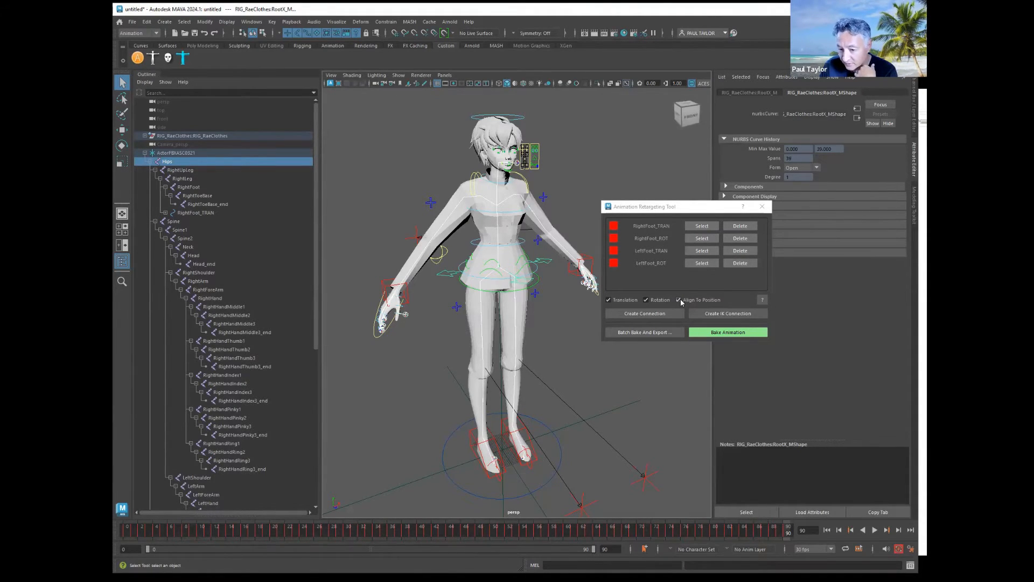
left_click(678, 300)
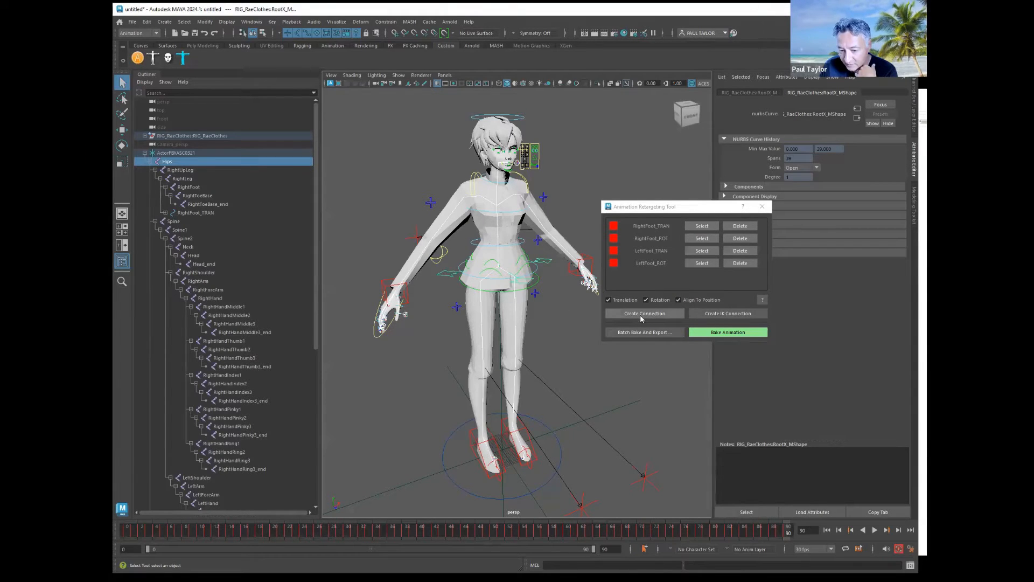
Connect Hips to RootX_M, then link RightHand to the IKArm_R control
left_click(644, 312)
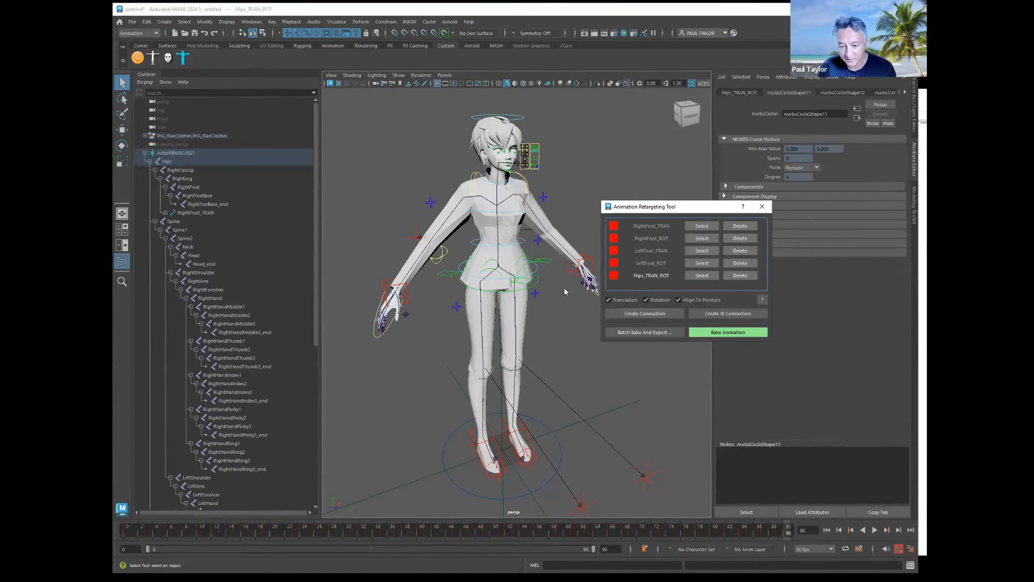
mouse_move(541, 264)
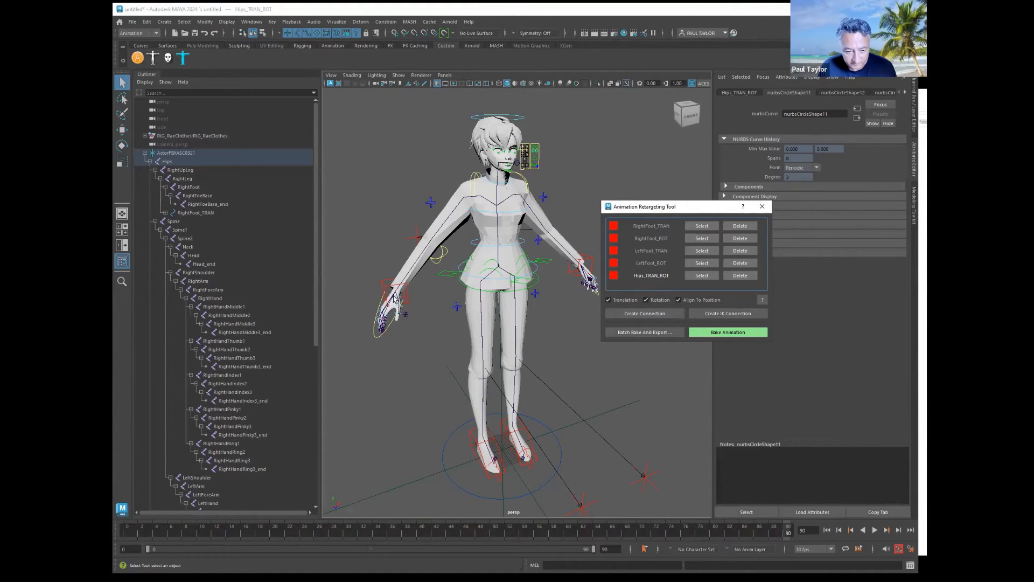
left_click(210, 298)
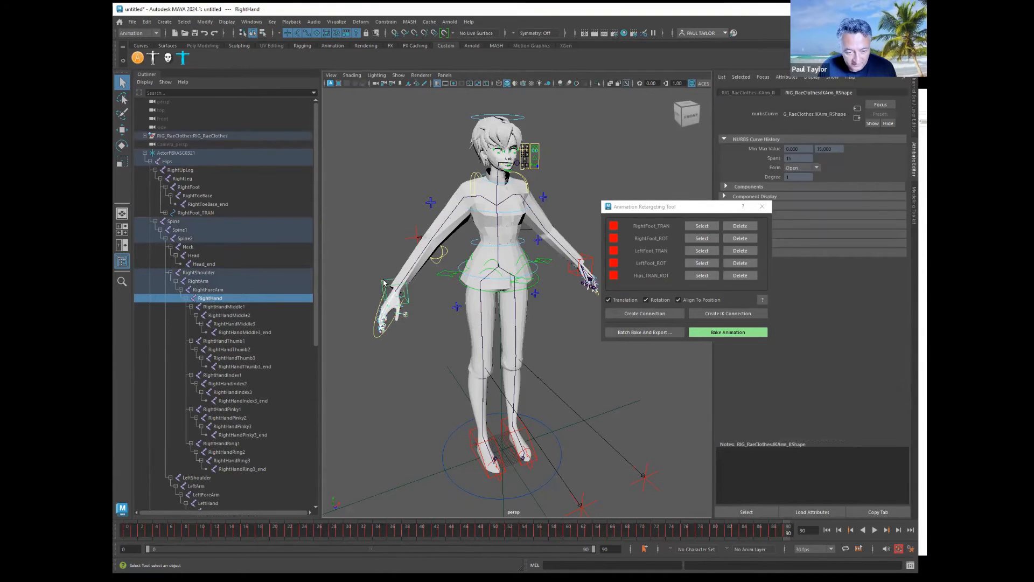
left_click(727, 313)
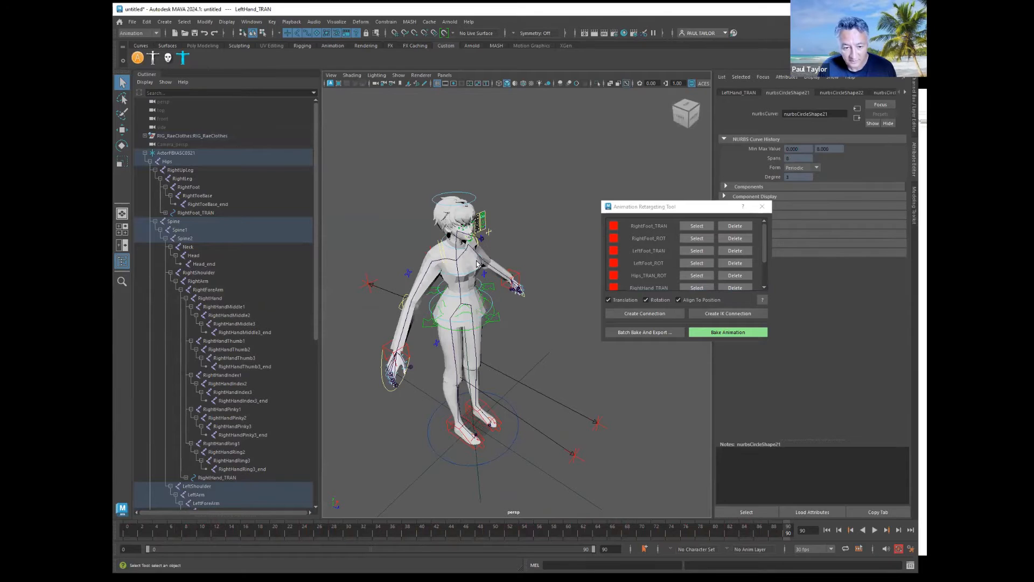
Connect the mocap Neck to FKNeck_M and Head to the head control, then select RightLeg
left_click(187, 246)
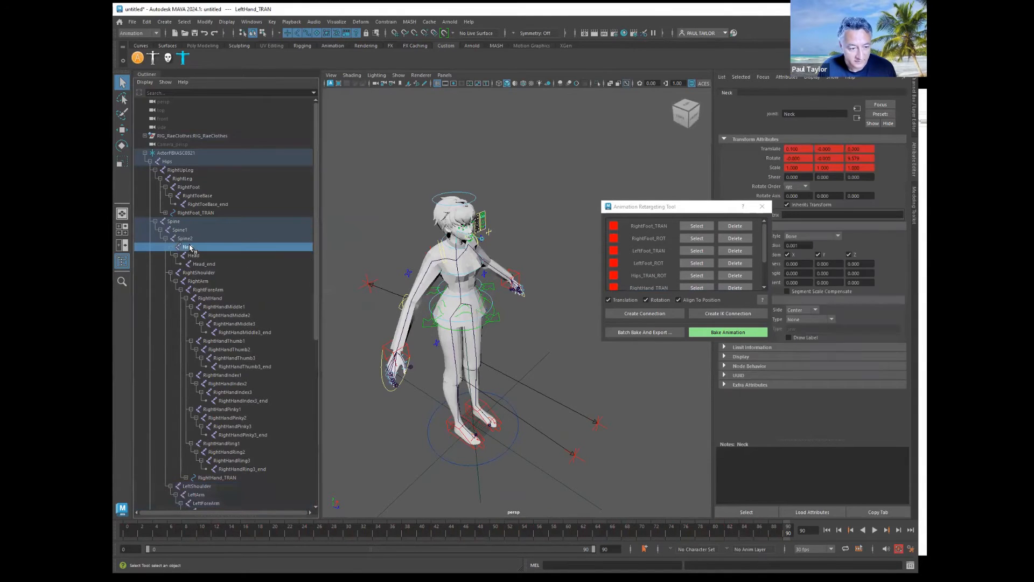
left_click(187, 246)
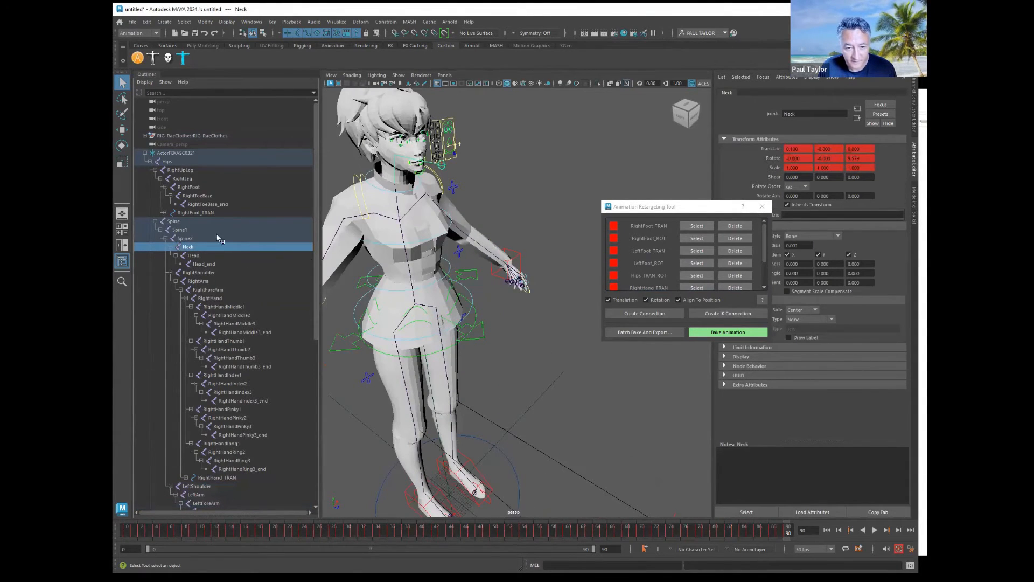
mouse_move(199, 251)
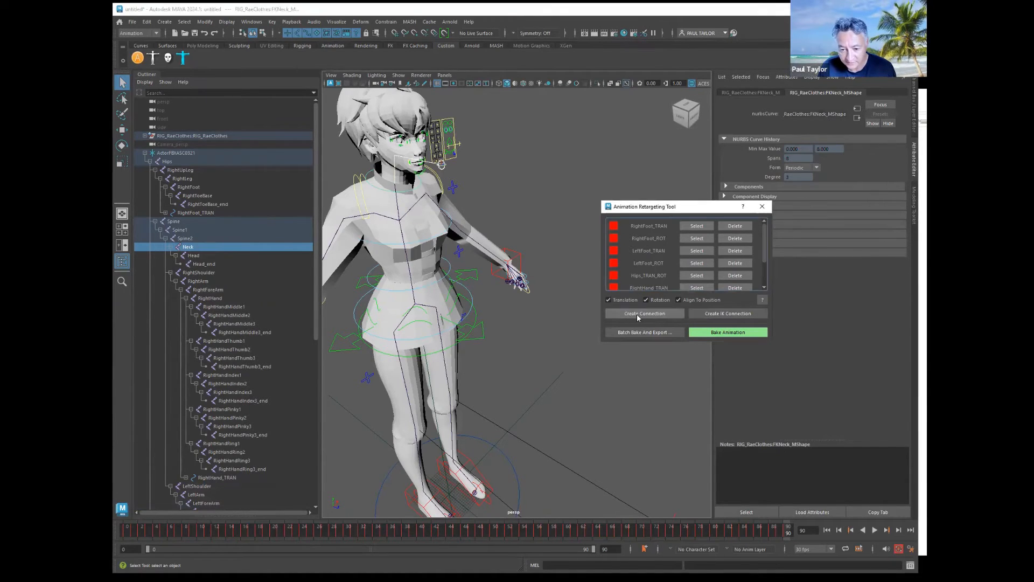
left_click(644, 313)
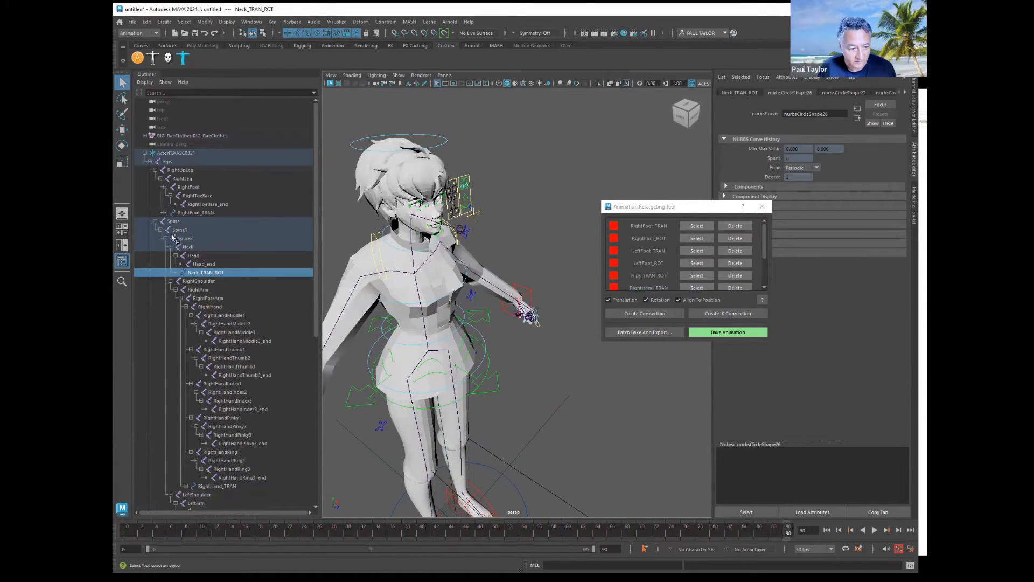
left_click(194, 256)
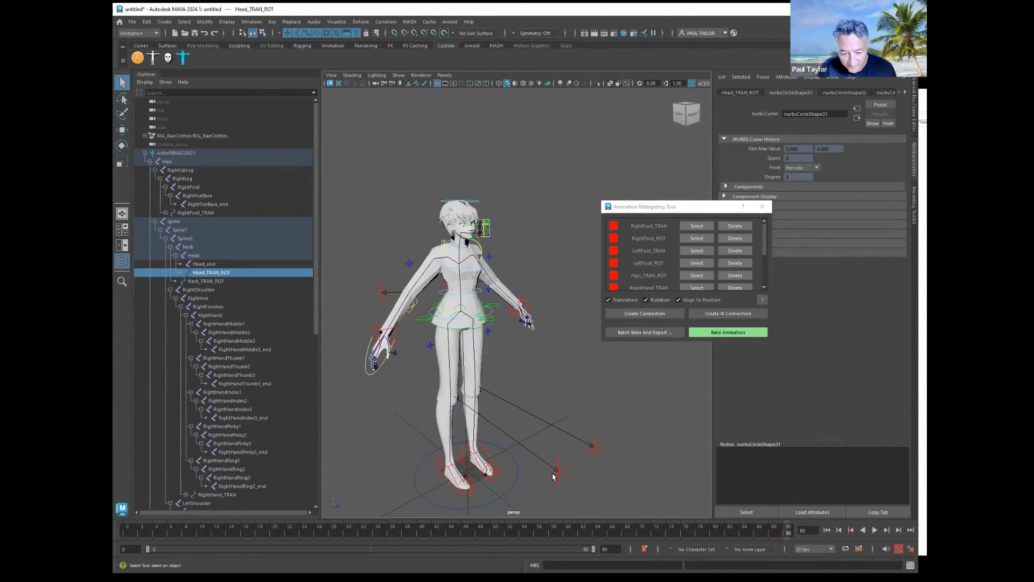
left_click(182, 177)
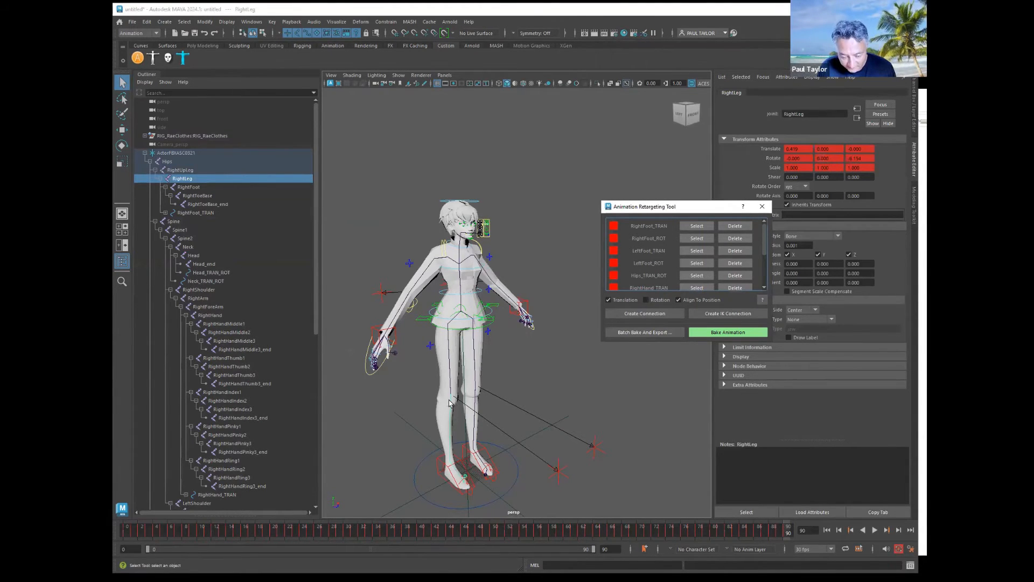
mouse_move(564, 473)
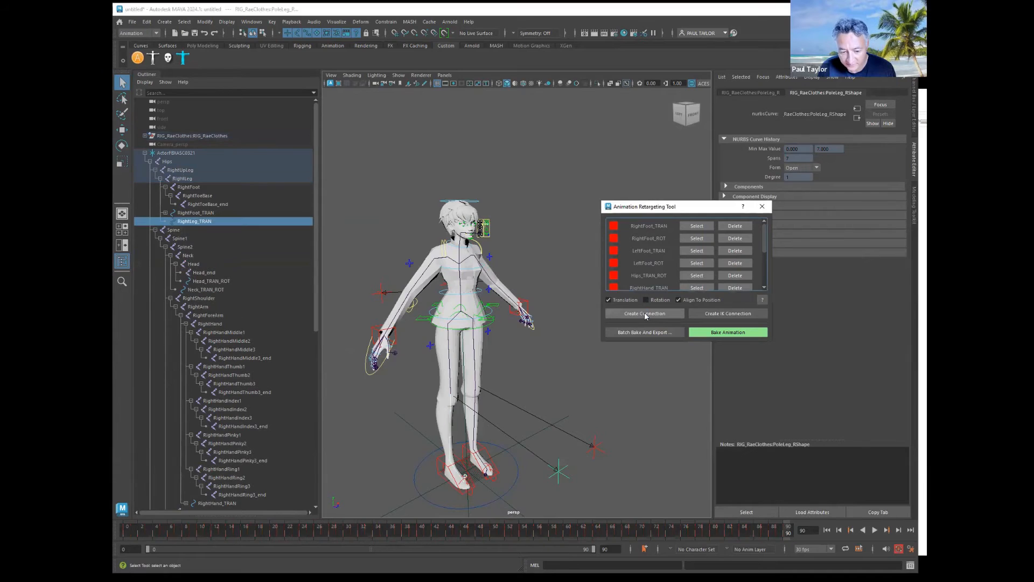
Link RightLeg to PoleLeg_R and LeftLeg to PoleLeg_L, placing the leg locator at the pole control, and play the animation
left_click(645, 312)
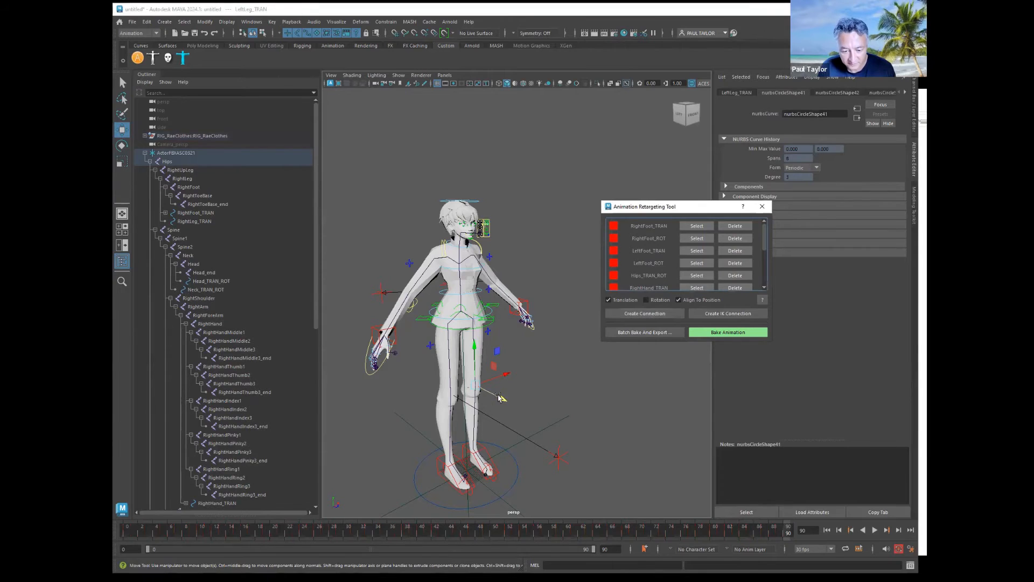
left_click_drag(501, 396, 580, 439)
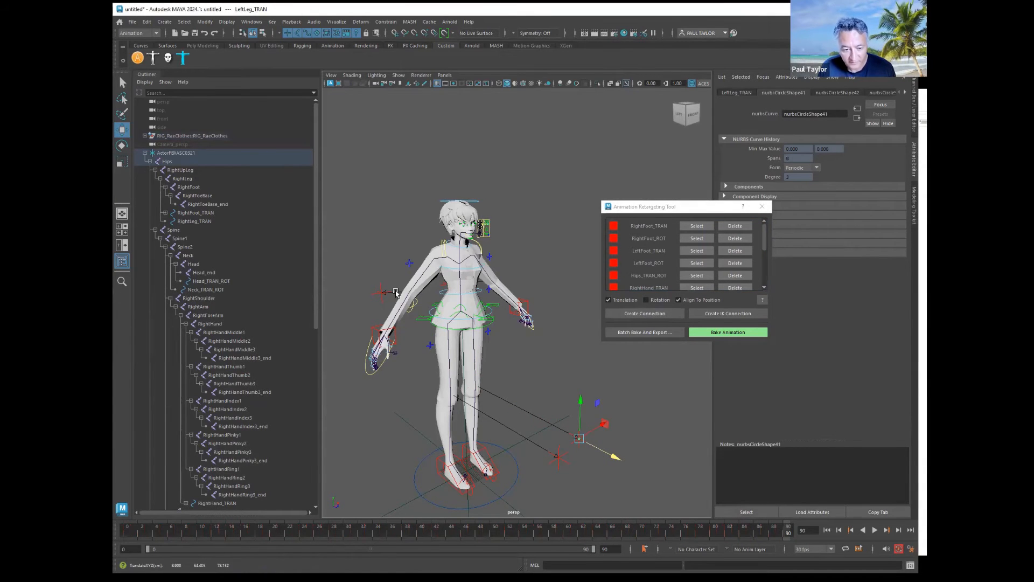
left_click(207, 316)
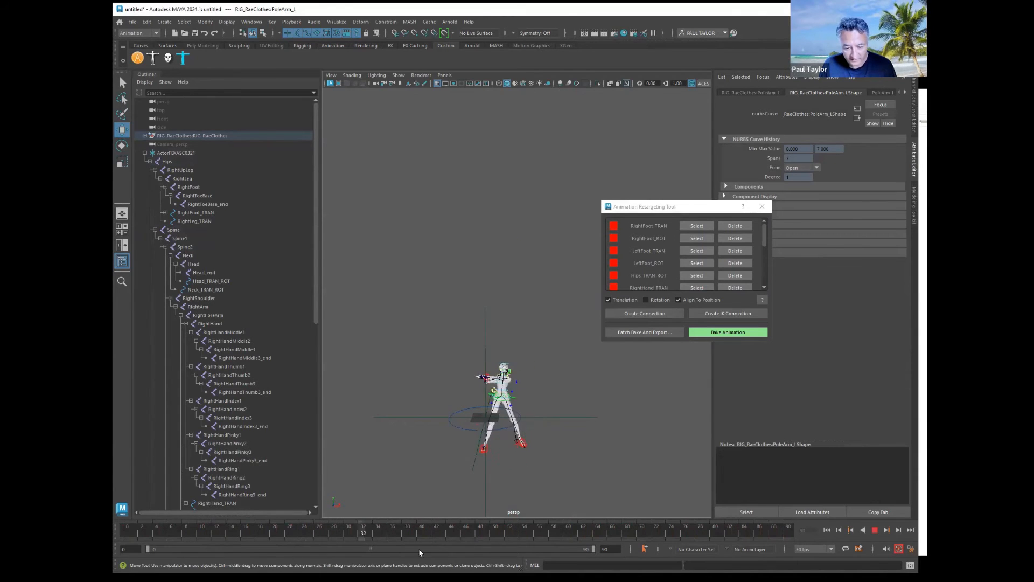
Scrub the Time Slider to frame 18 to hold the character in an early mocap-driven pose
left_click(244, 533)
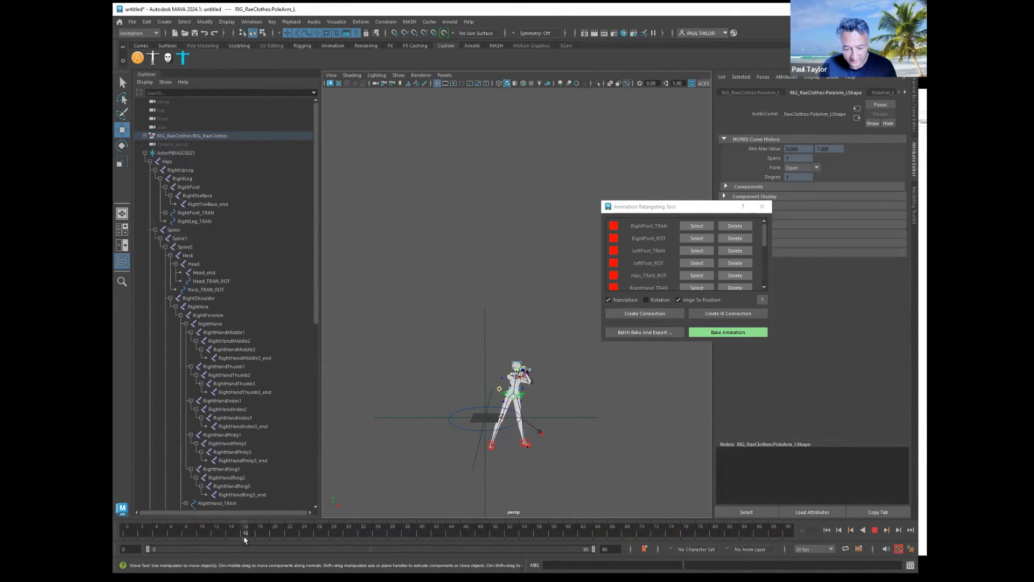
left_click_drag(246, 533, 414, 533)
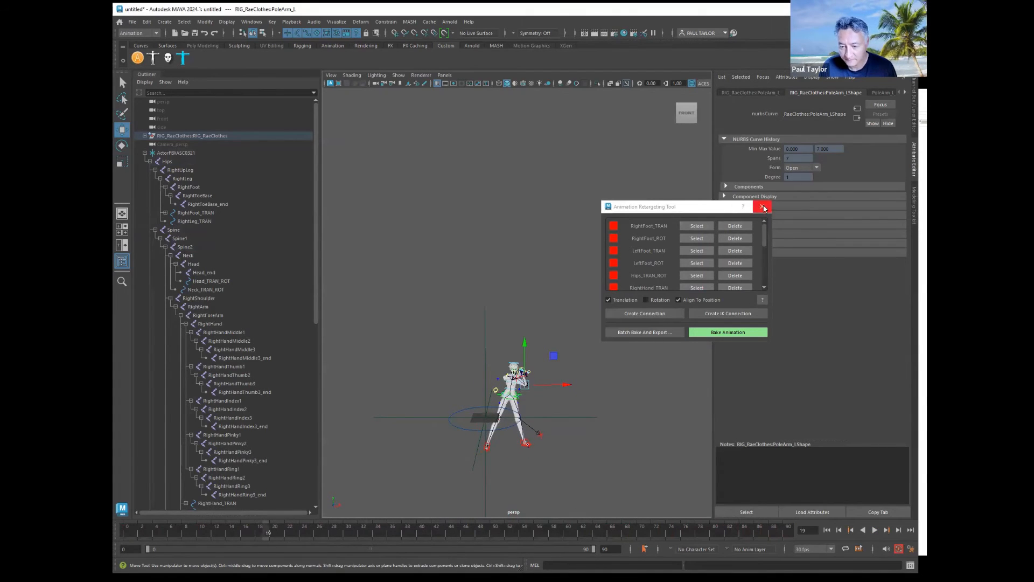
mouse_move(782, 210)
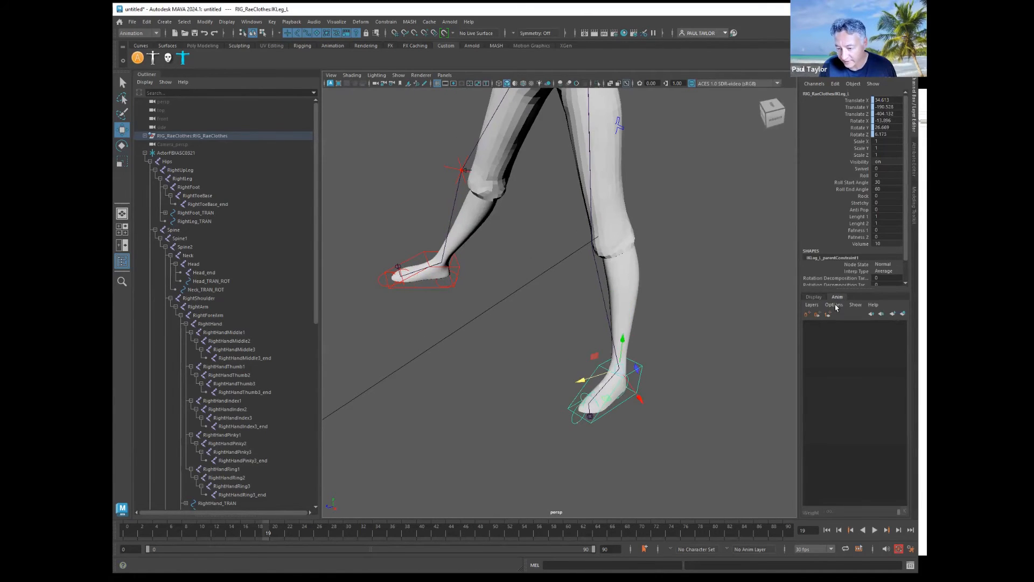
Create AnimLayer1, raise the IKLeg_L foot control slightly on it and key the knee correction
left_click(808, 314)
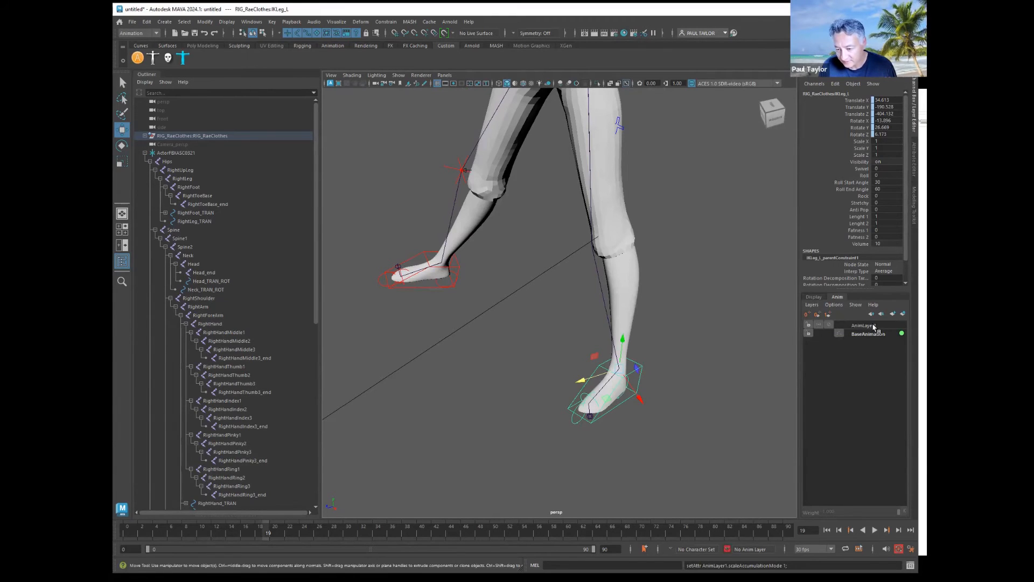
right_click(858, 324)
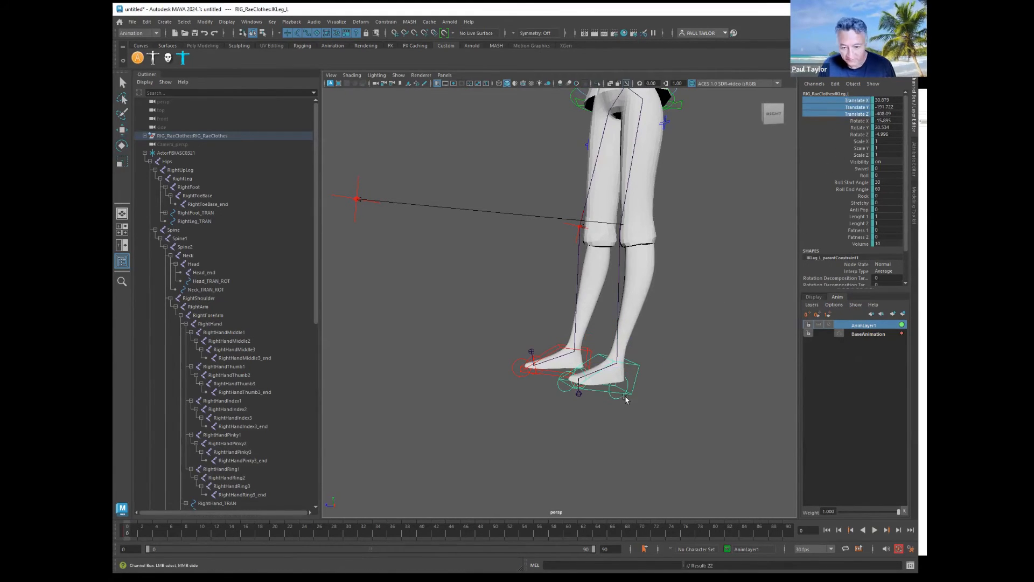
left_click_drag(625, 395, 615, 319)
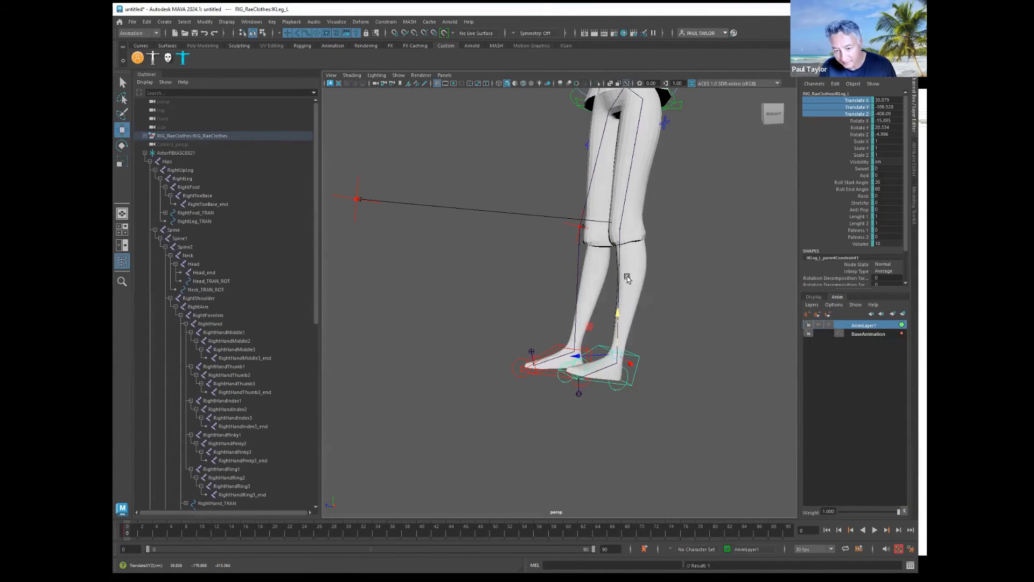
left_click(874, 529)
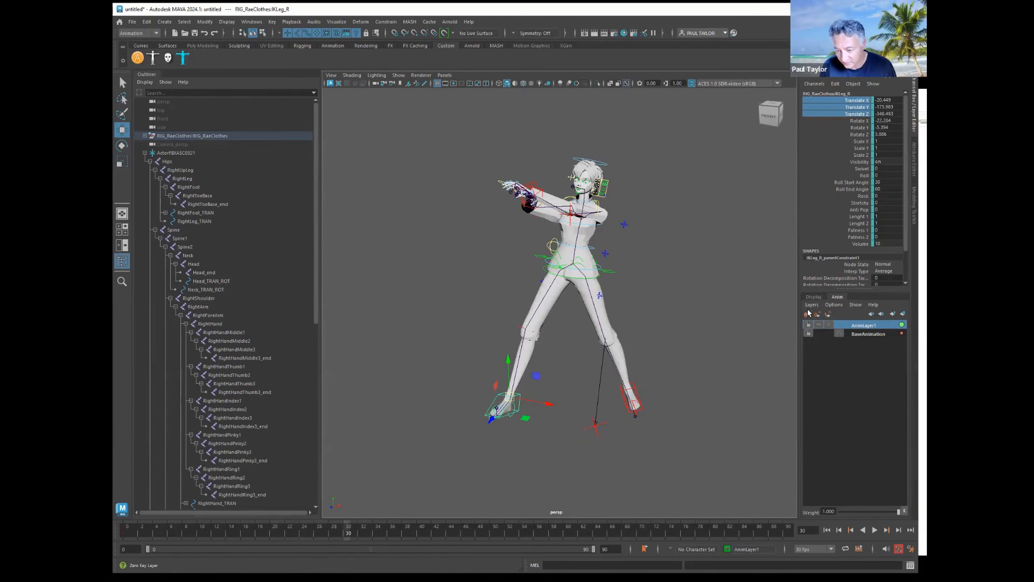
mouse_move(807, 314)
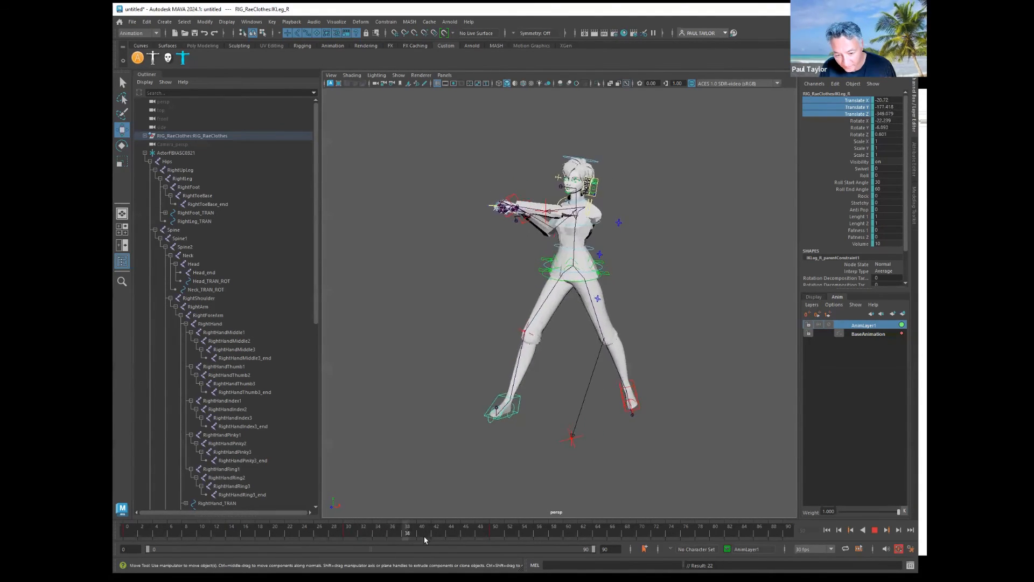
Reposition IKLeg_R on AnimLayer1 at a later frame, key it and play the clip back
left_click(480, 533)
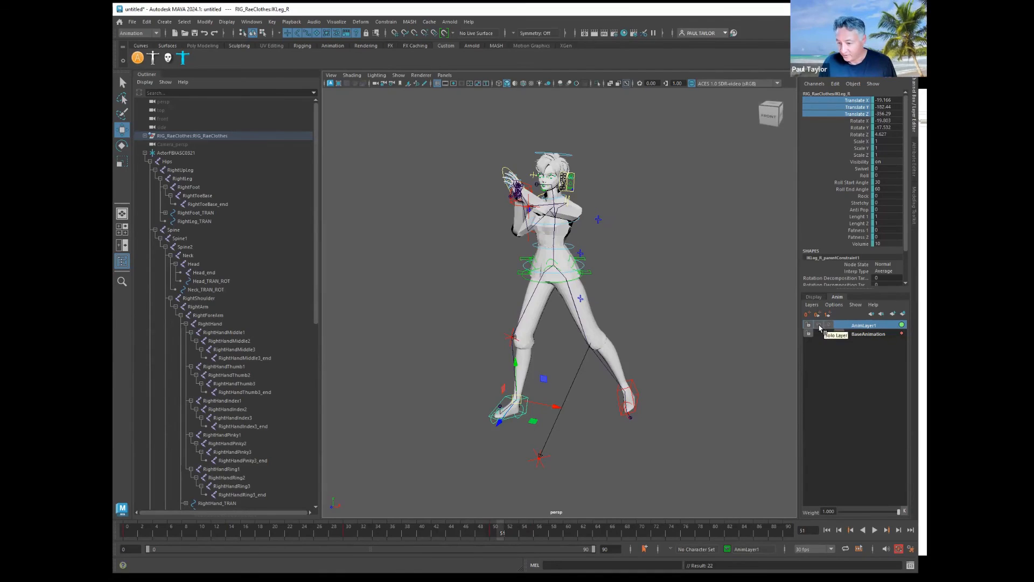
mouse_move(829, 328)
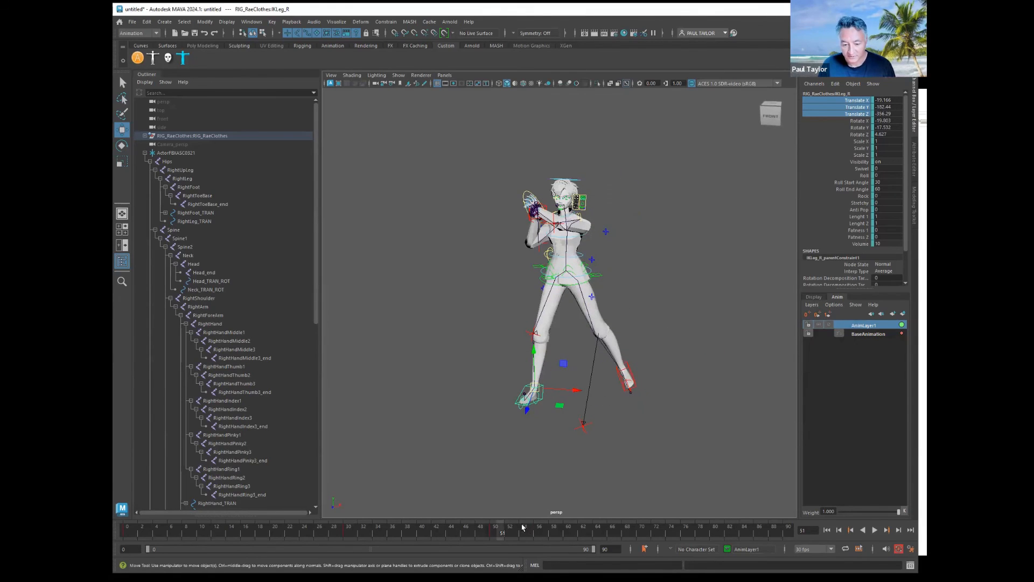
left_click(874, 529)
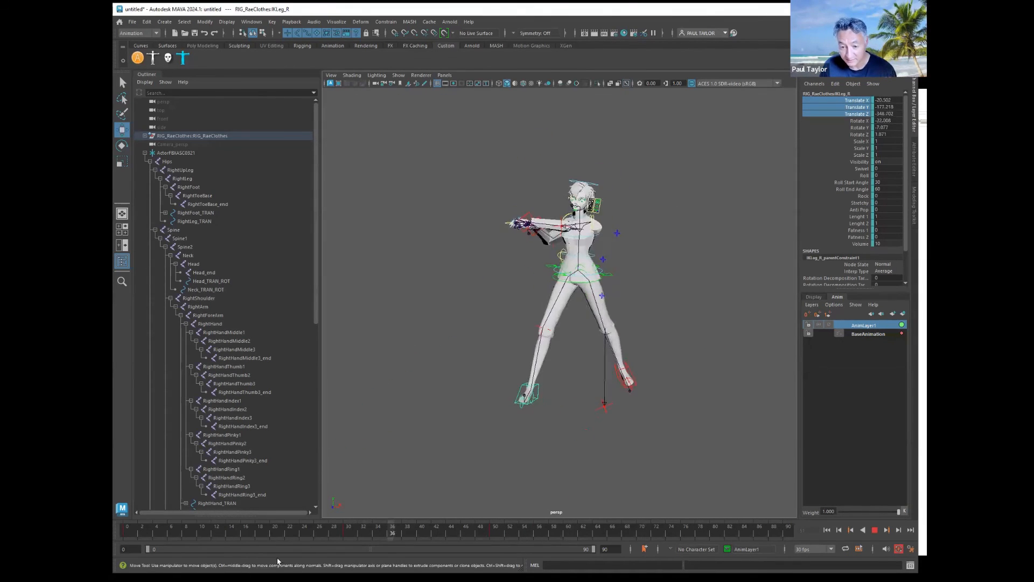